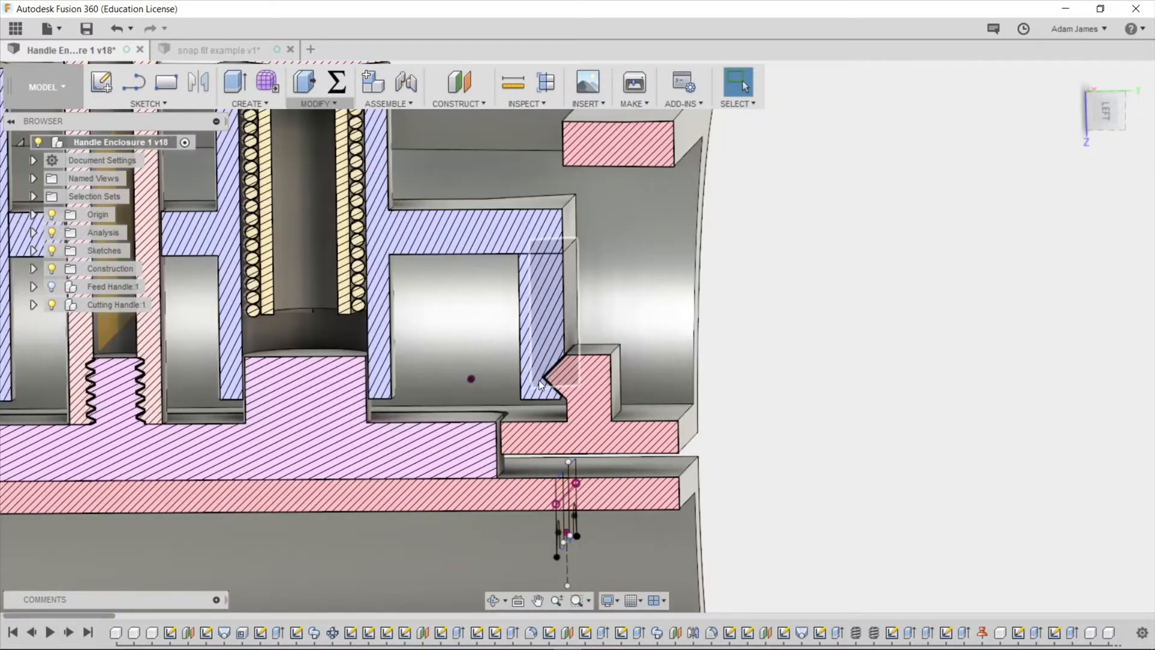
Step: Switch to the snap fit example design and section the box in half at -30 mm
drag(472, 379, 493, 232)
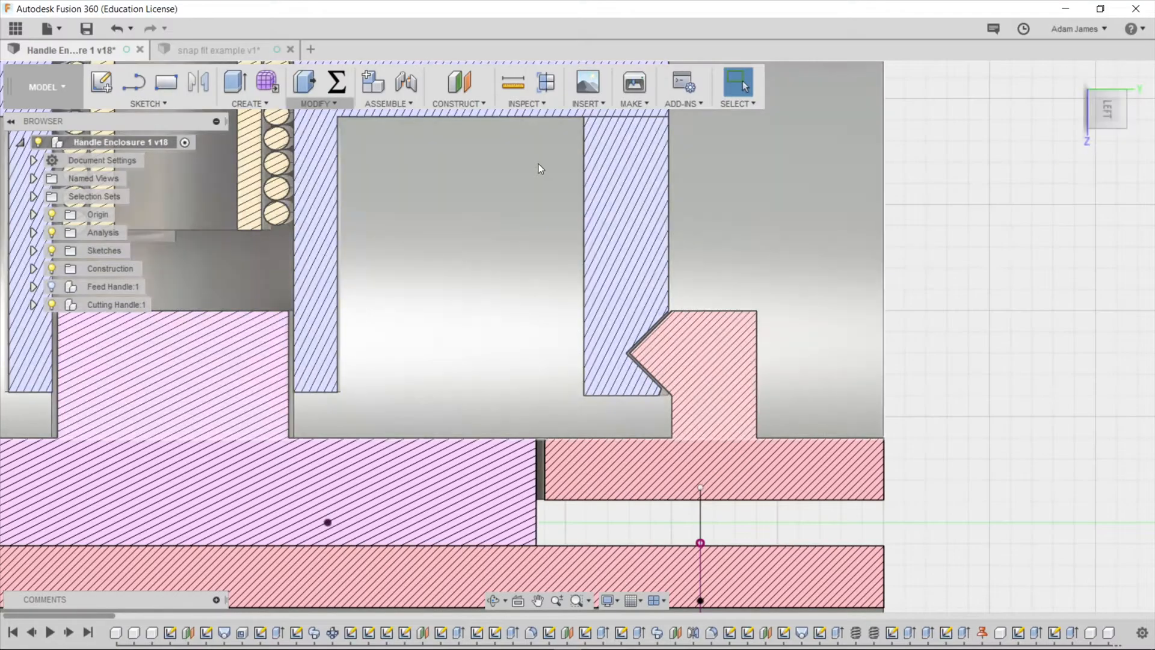
mouse_move(215, 50)
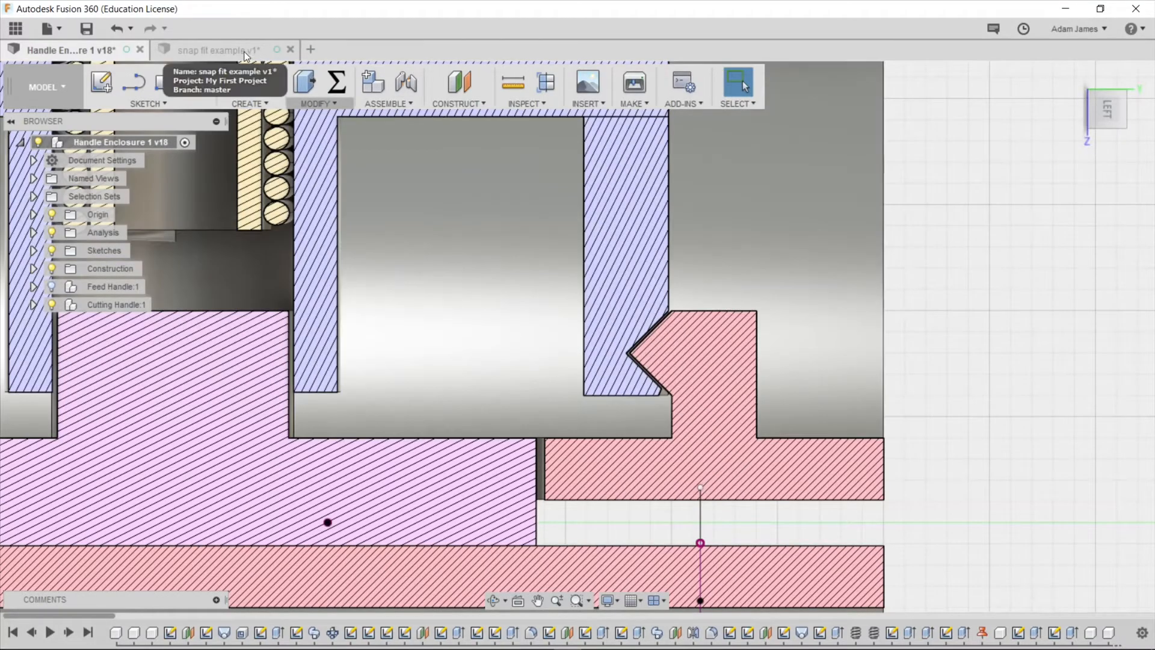
click(215, 49)
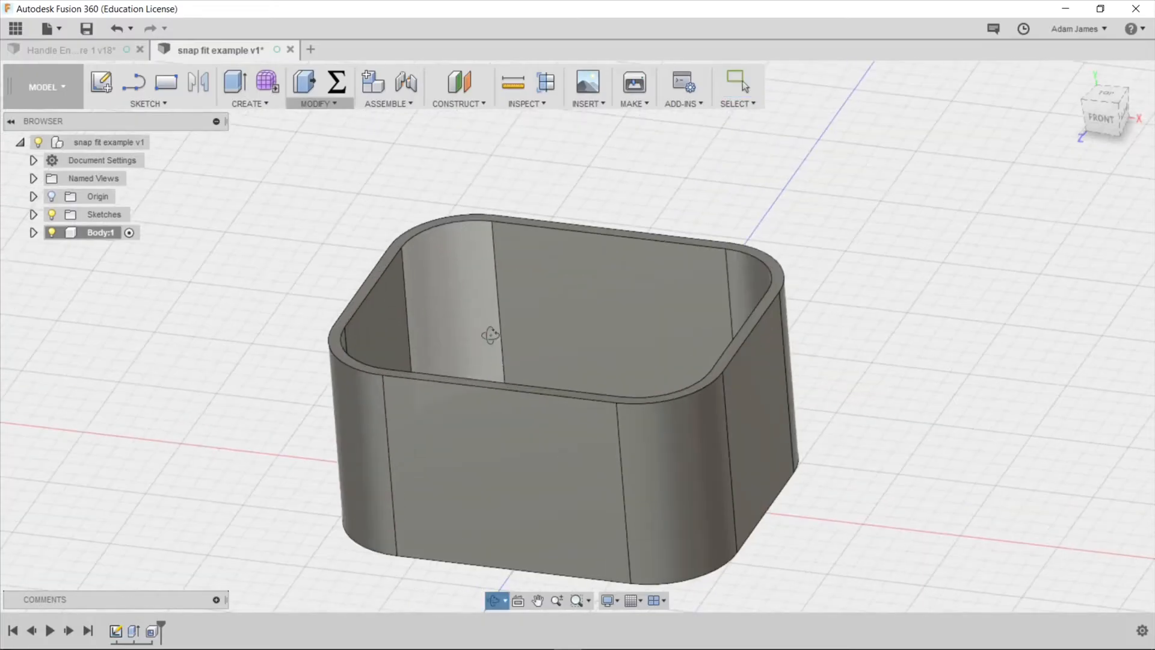
drag(516, 332, 482, 356)
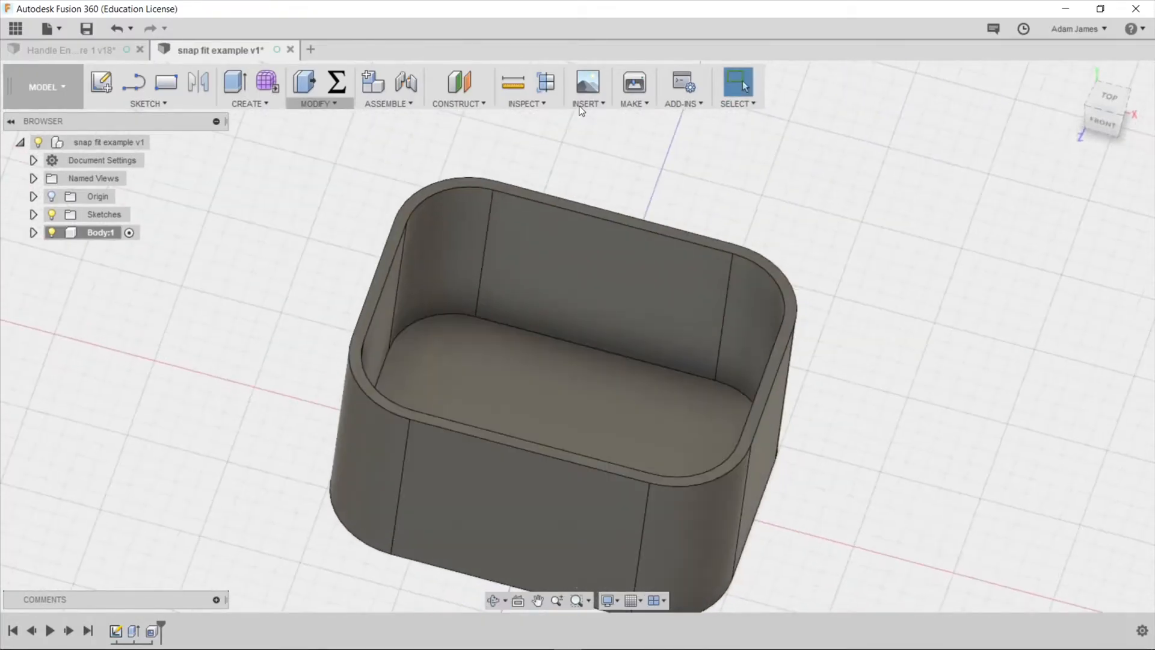
click(526, 83)
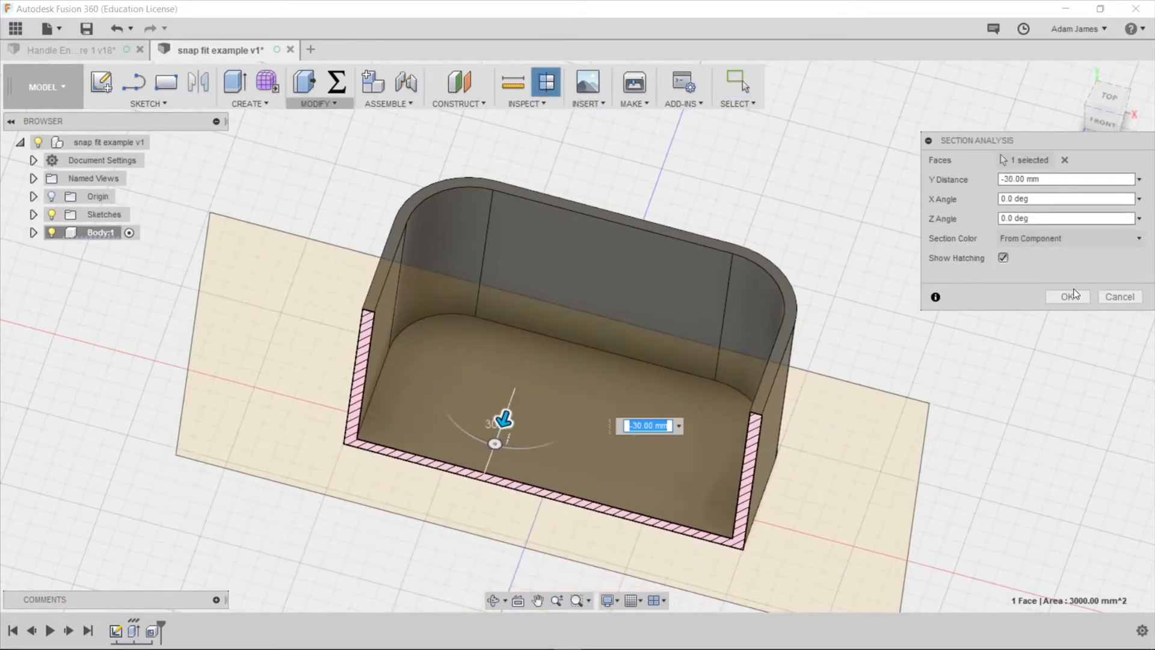
click(1067, 296)
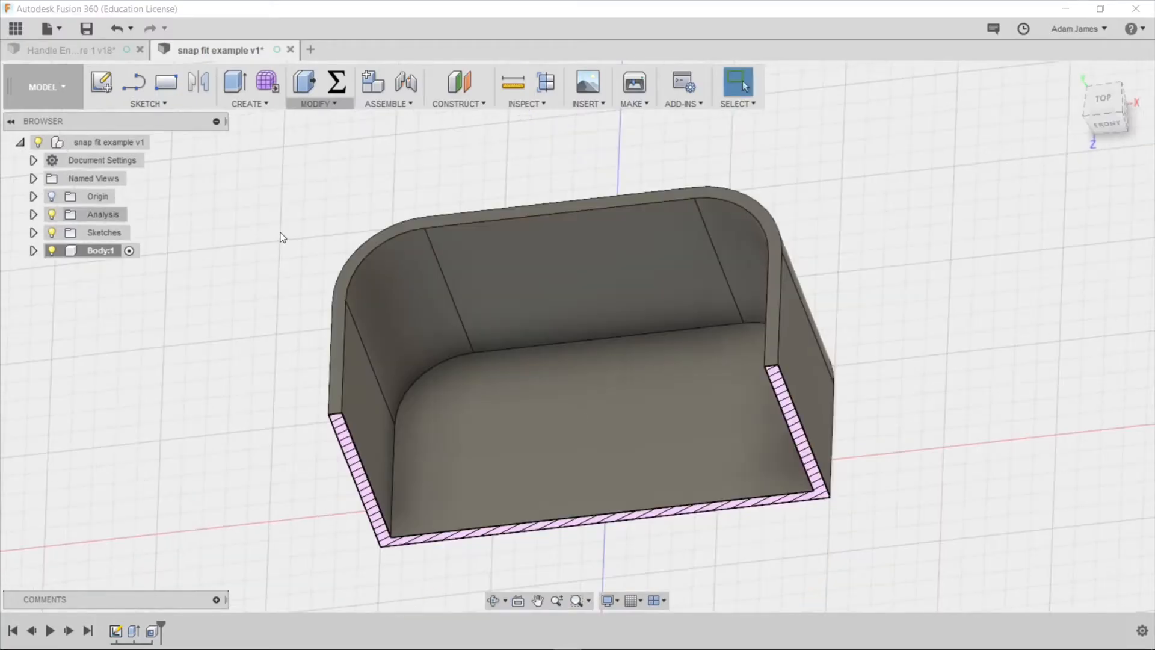
Step: Sketch a thin two-point rectangle along the top edge of the box's inner long wall
click(567, 295)
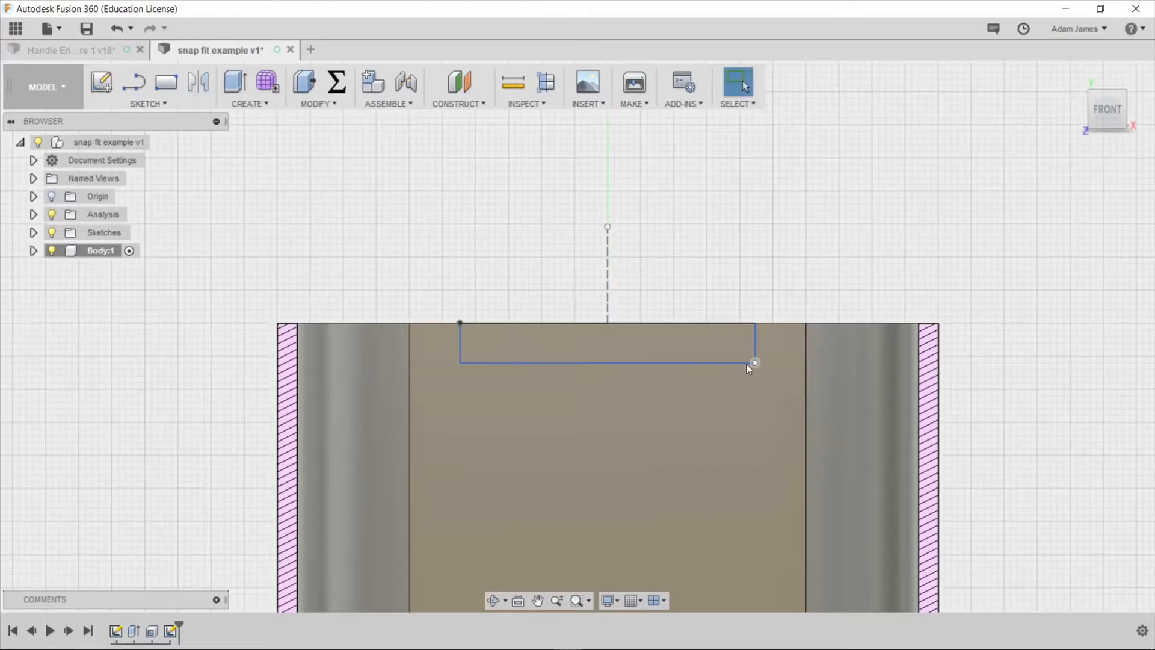
drag(754, 362, 714, 352)
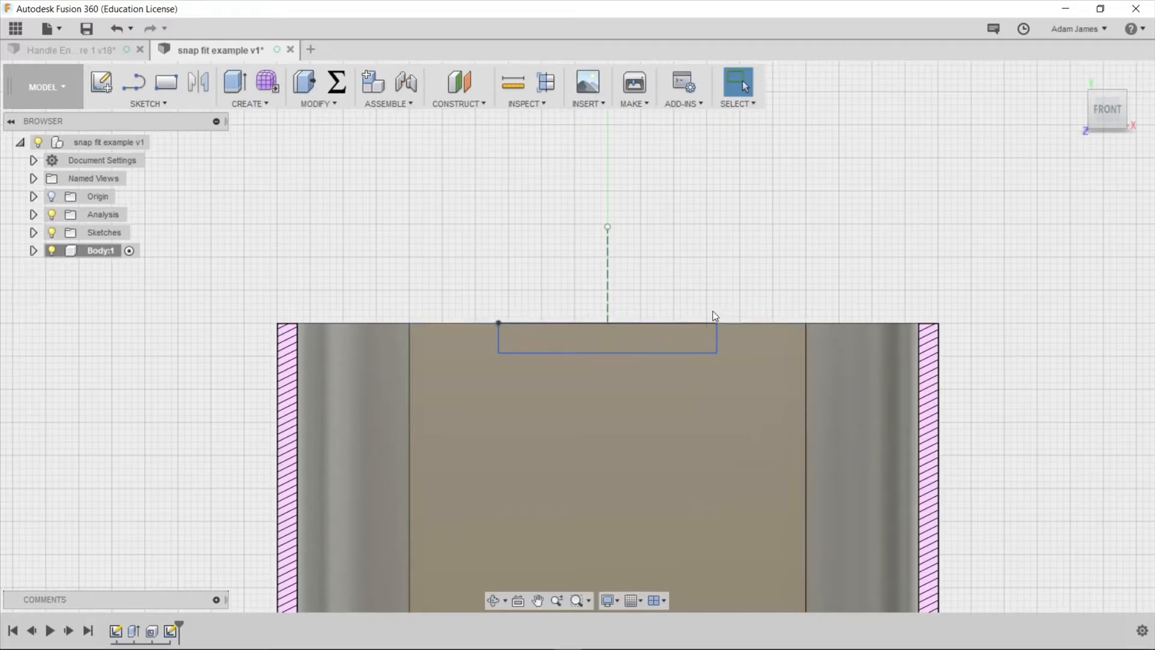
right_click(586, 358)
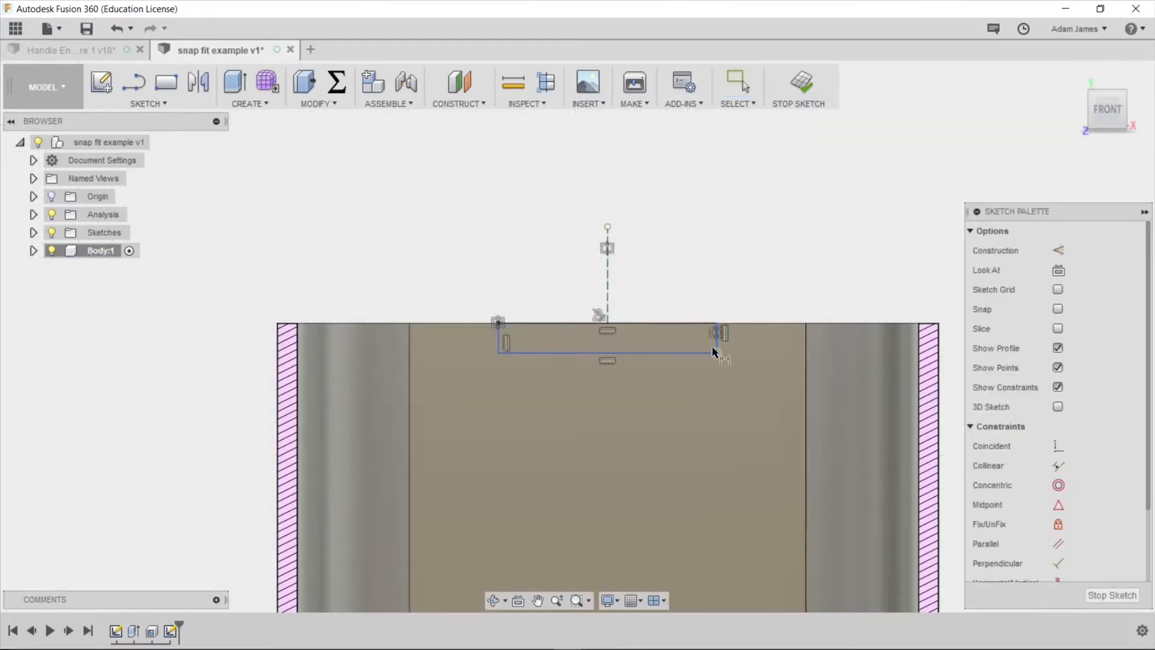
click(737, 339)
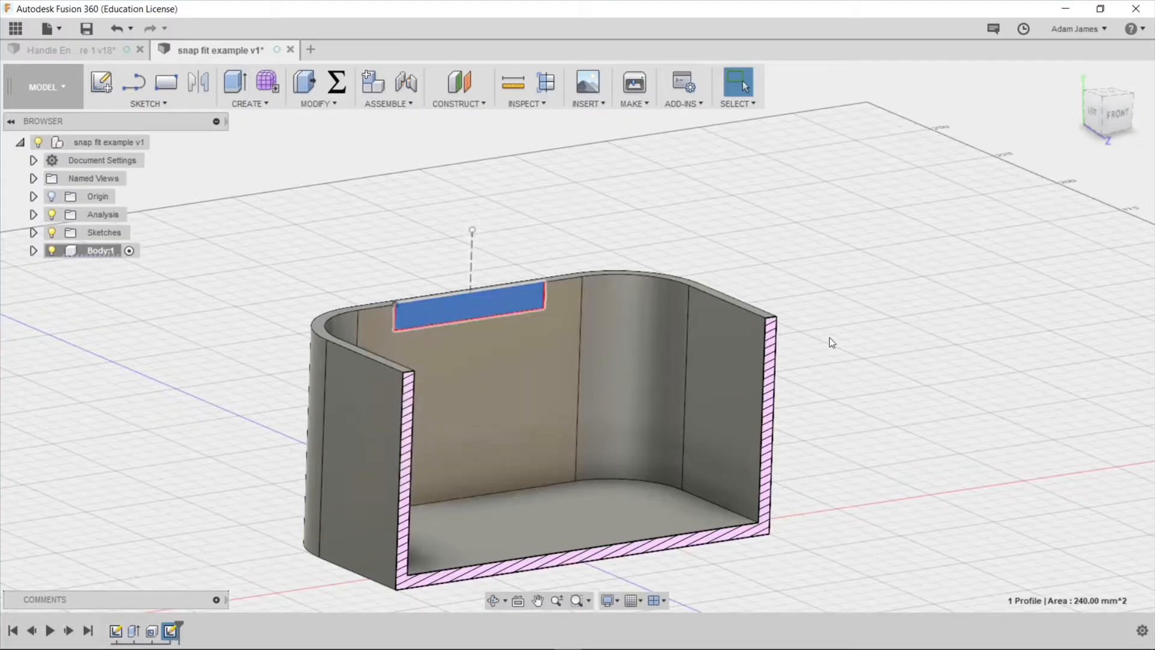
Step: Extrude the rectangle 7 mm with a -45° taper angle, joined to the box wall
click(234, 82)
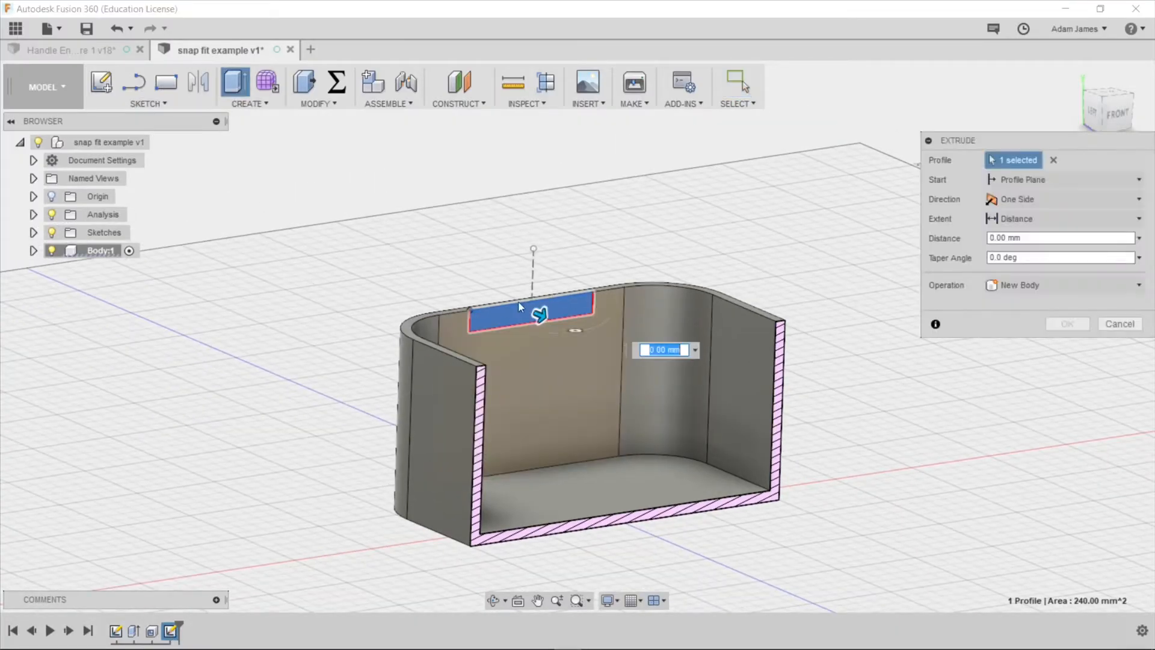
drag(538, 313, 559, 323)
text(7)
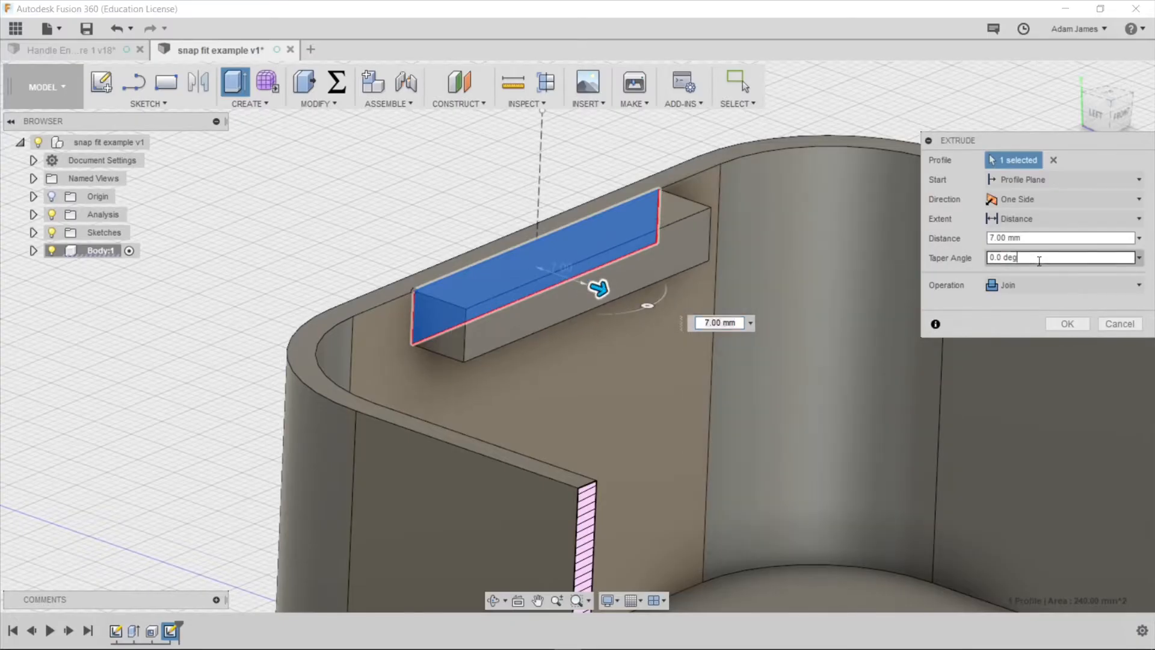
text(-45)
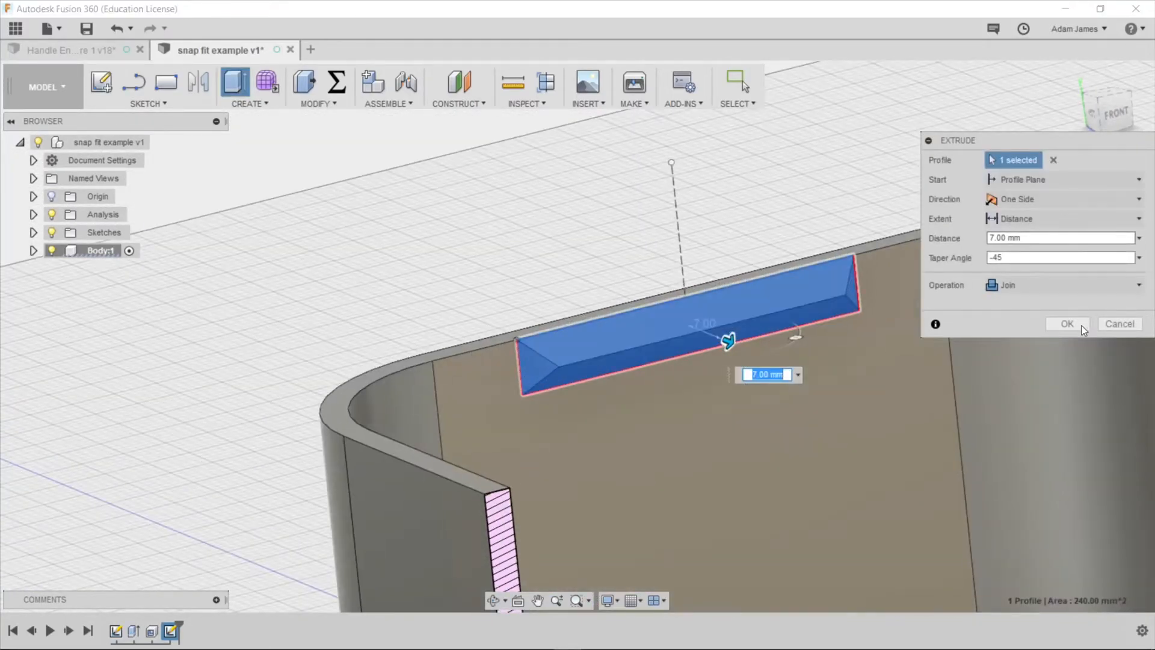
click(1067, 324)
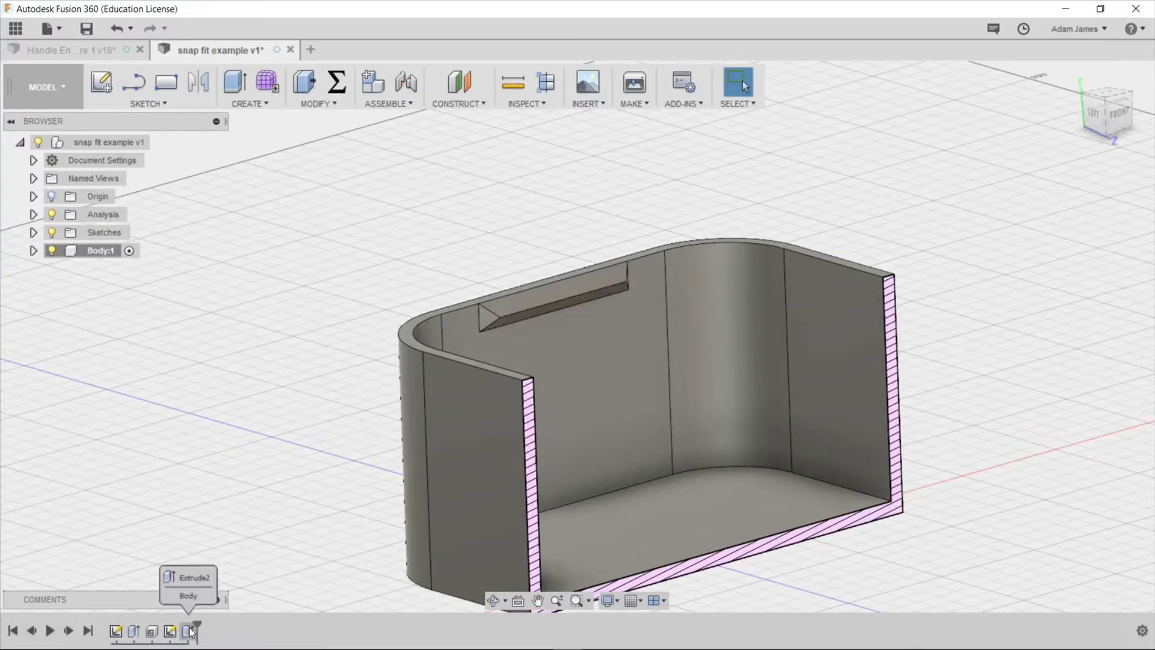
Step: Mirror the Extrude2 ridge across the origin centre plane to the opposite wall
click(189, 632)
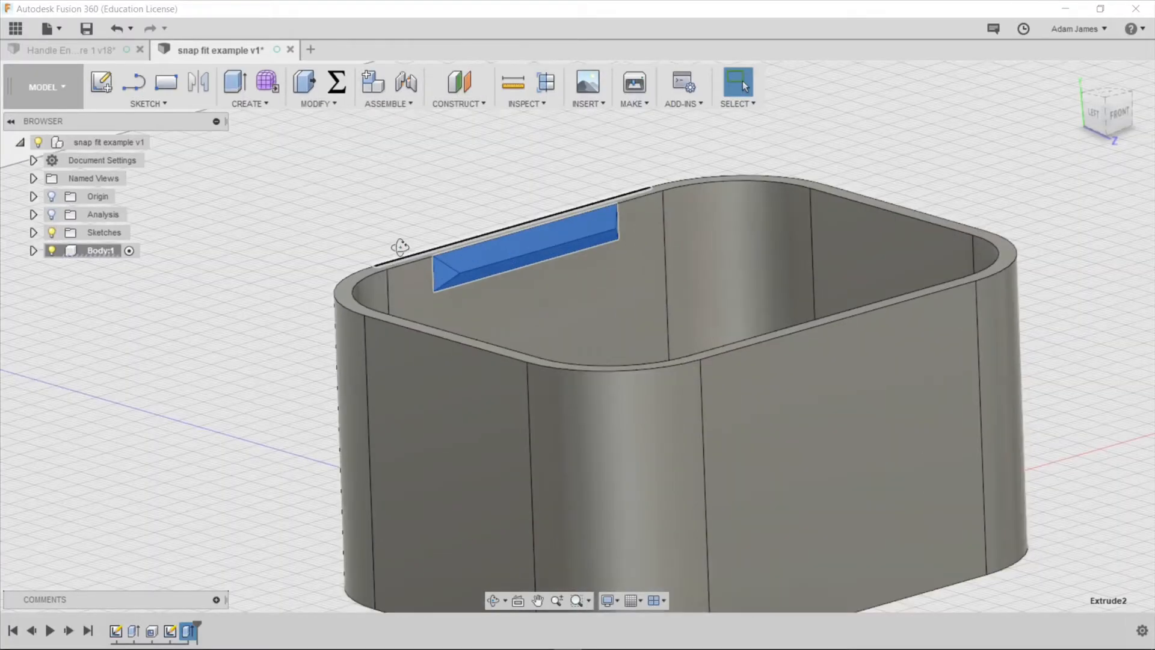
click(249, 85)
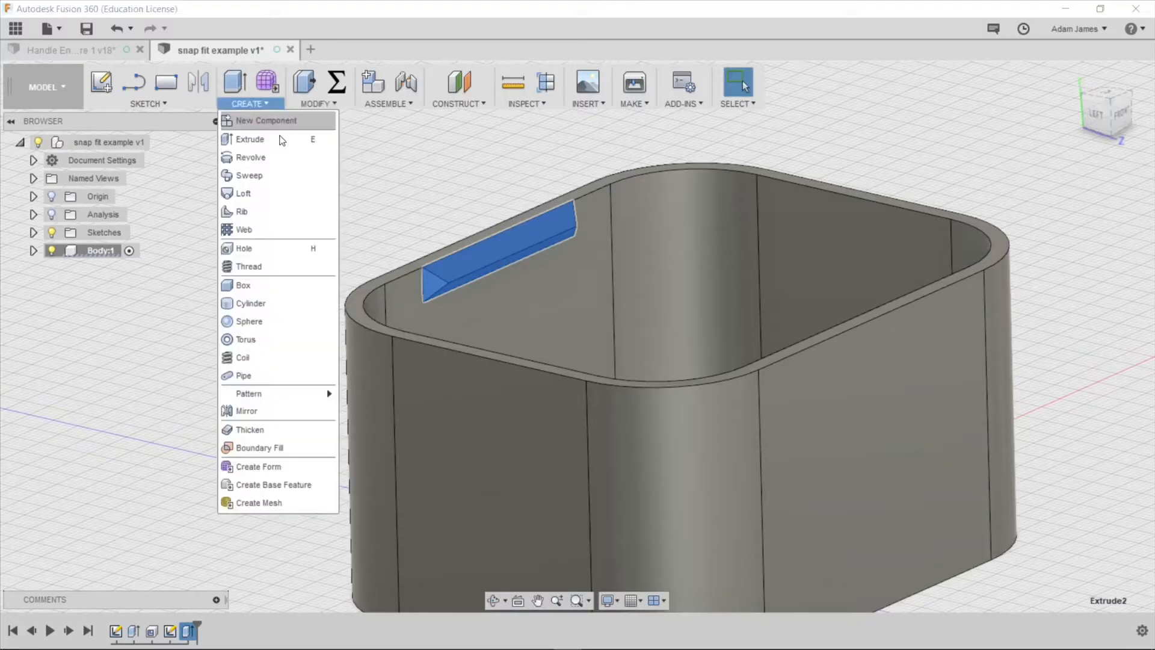
click(246, 410)
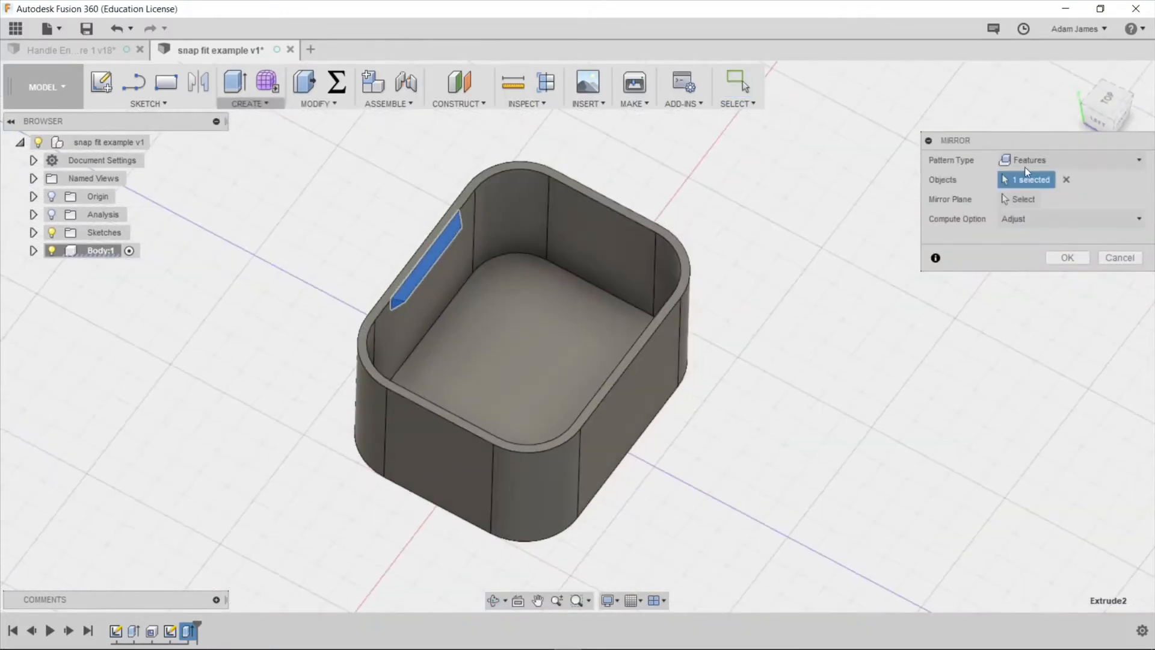
click(1023, 199)
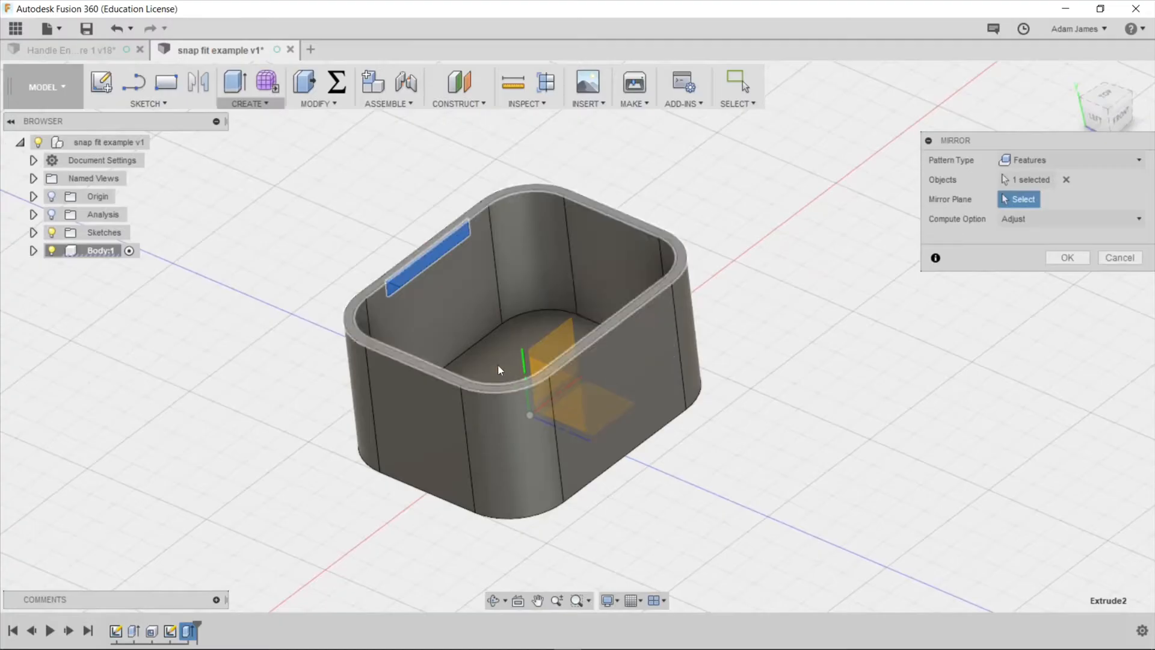
click(563, 343)
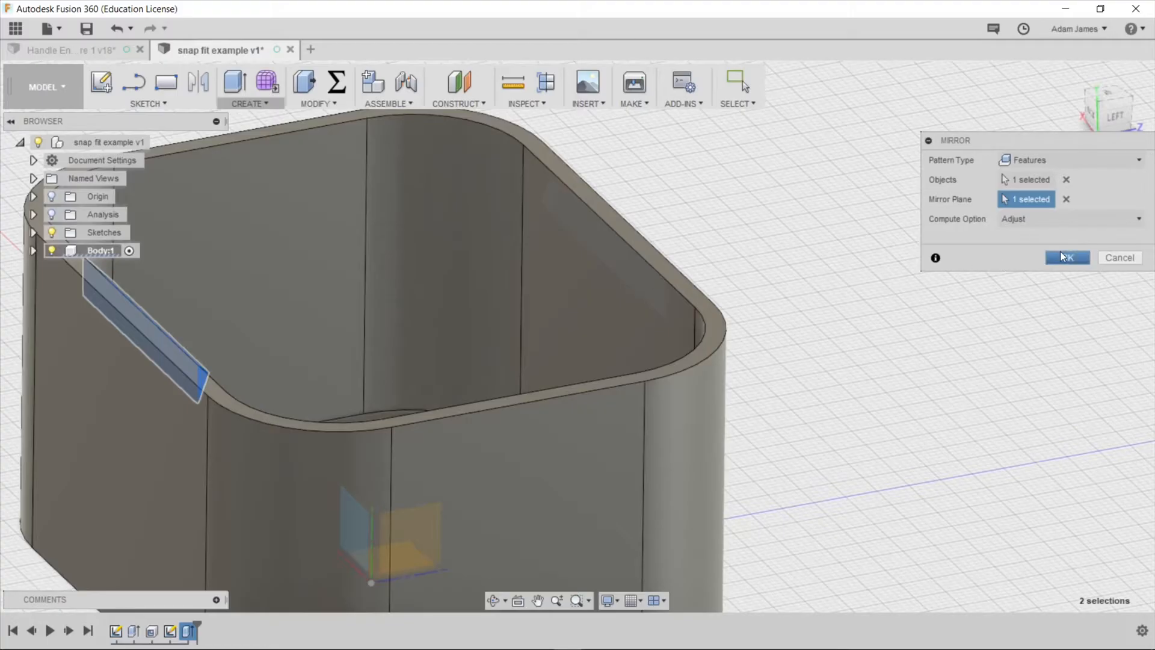
click(1066, 258)
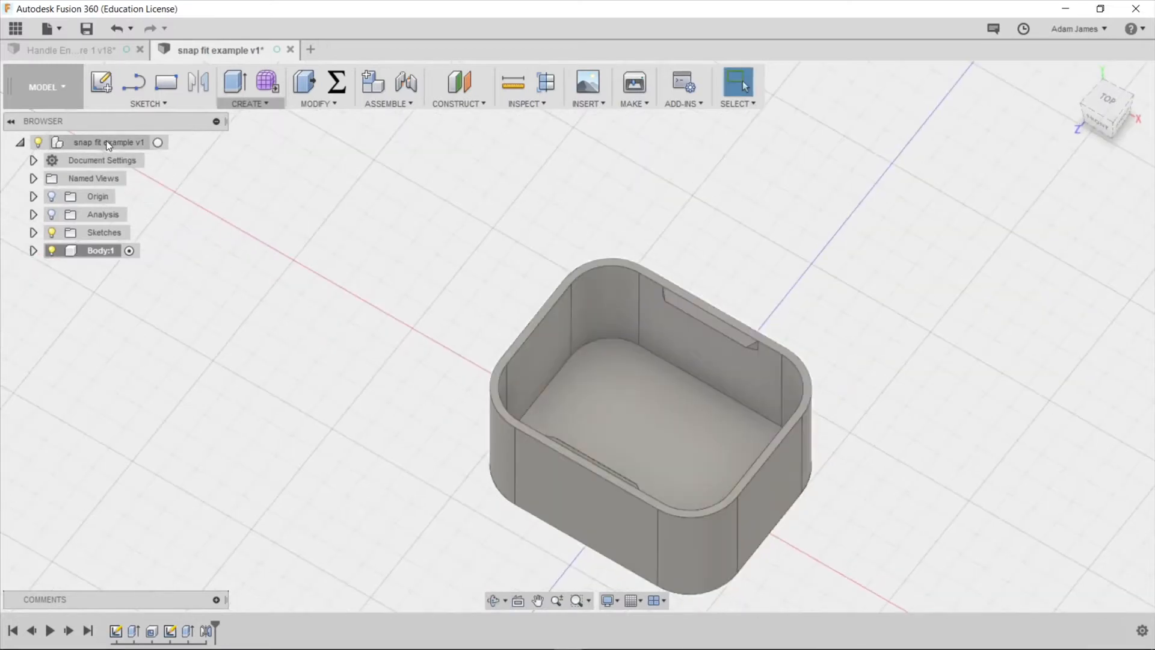
Step: Create a new empty component under the root and rename it 'Lid1'
right_click(107, 142)
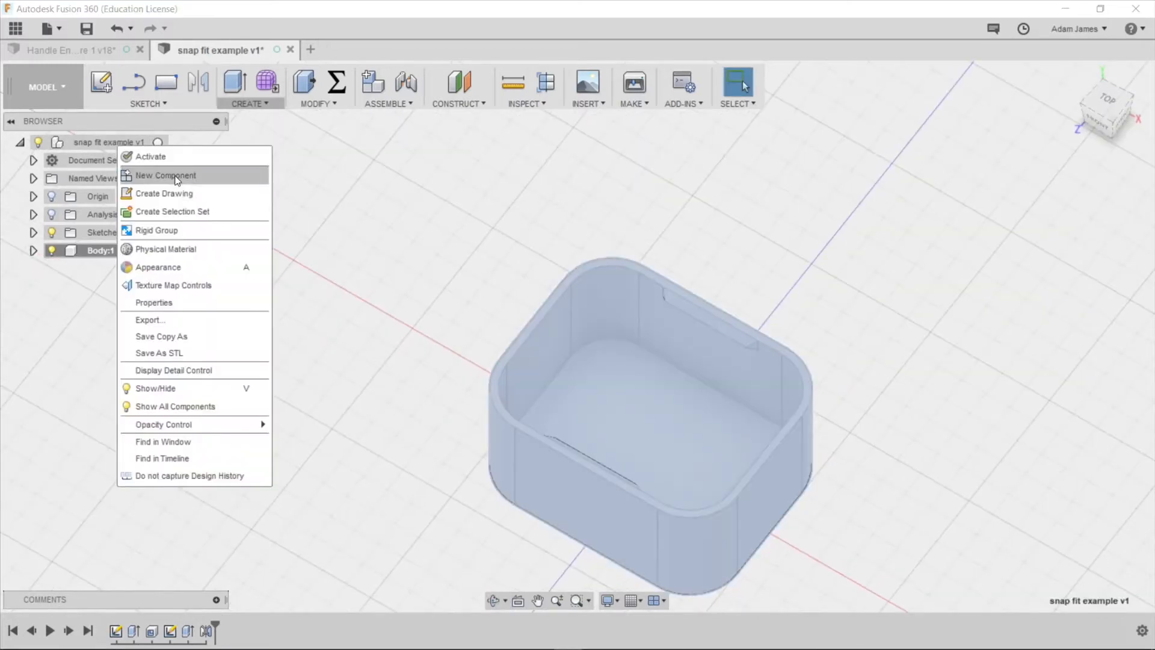
click(165, 176)
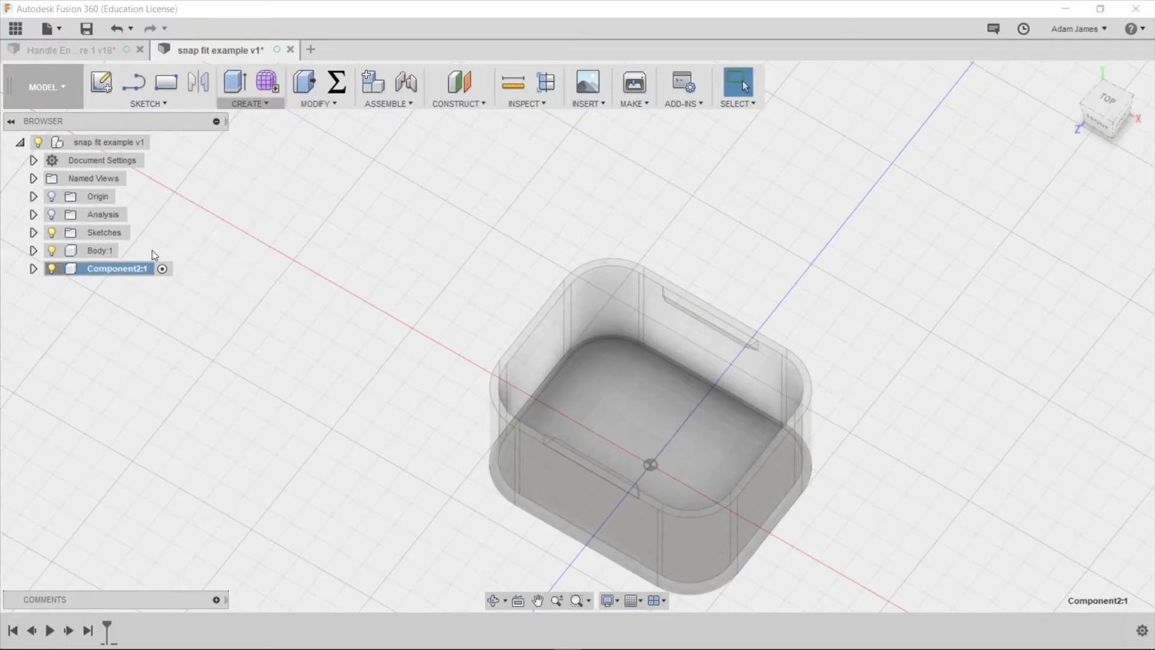
double_click(115, 268)
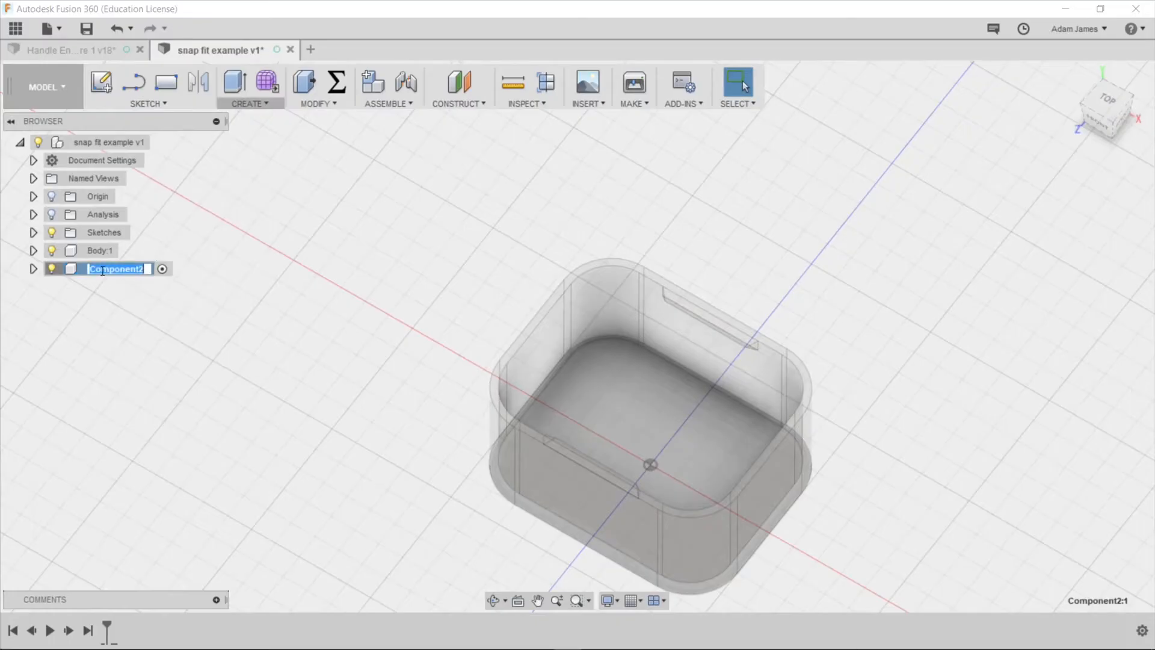
text(Lid1)
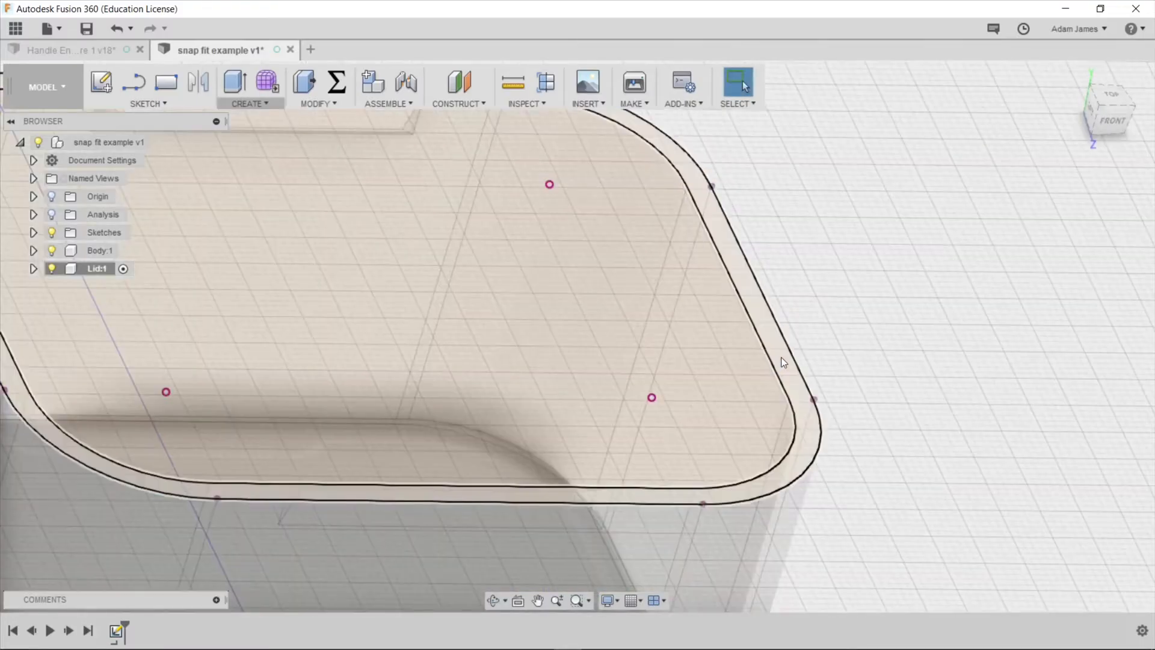
Step: Extrude the lid outline 5 mm into a solid lid body and select its underside face
click(729, 367)
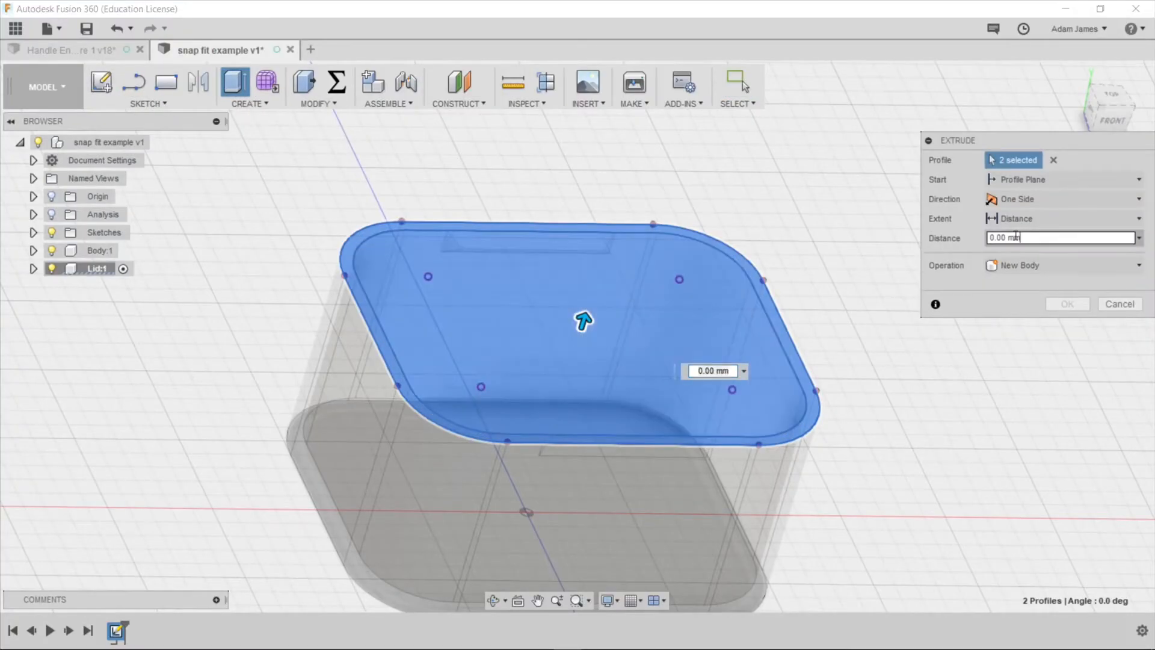
text(5)
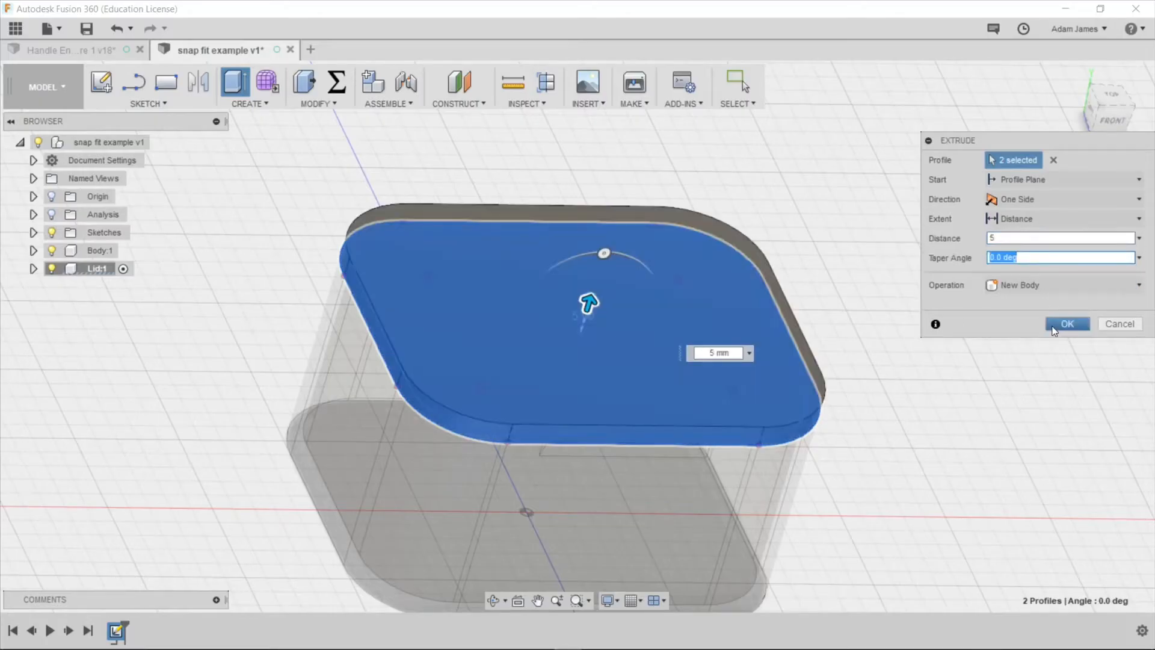
click(1067, 323)
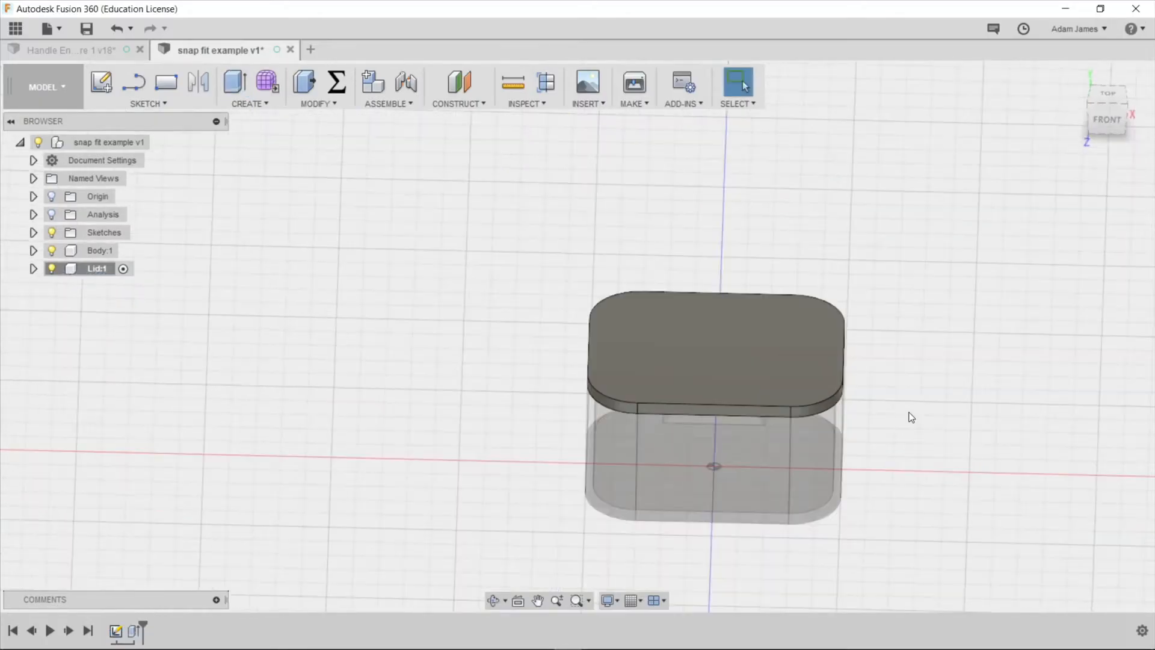
click(100, 251)
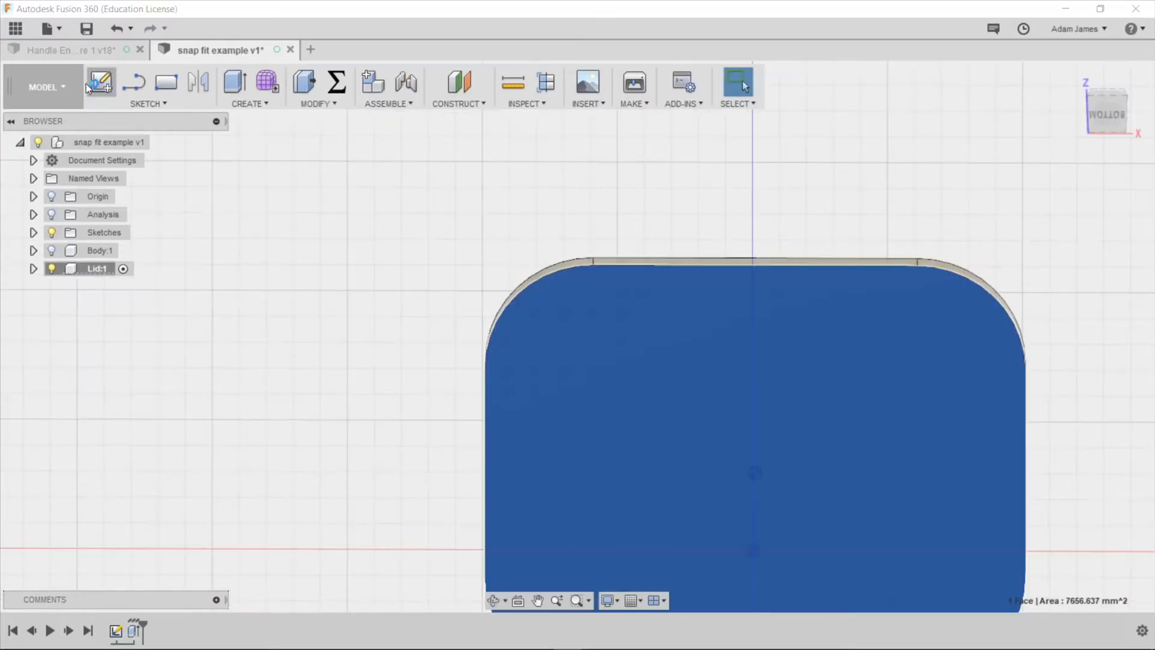
Step: Start a sketch on the lid's underside and project the box's inner wall edges into it
click(100, 82)
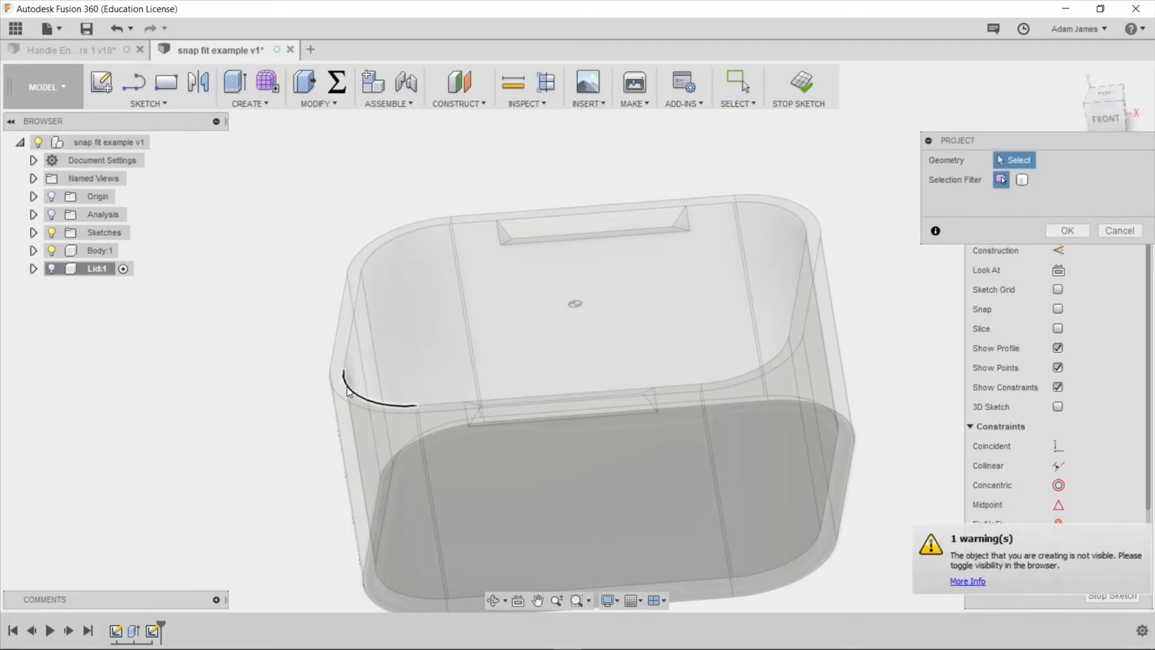
click(589, 204)
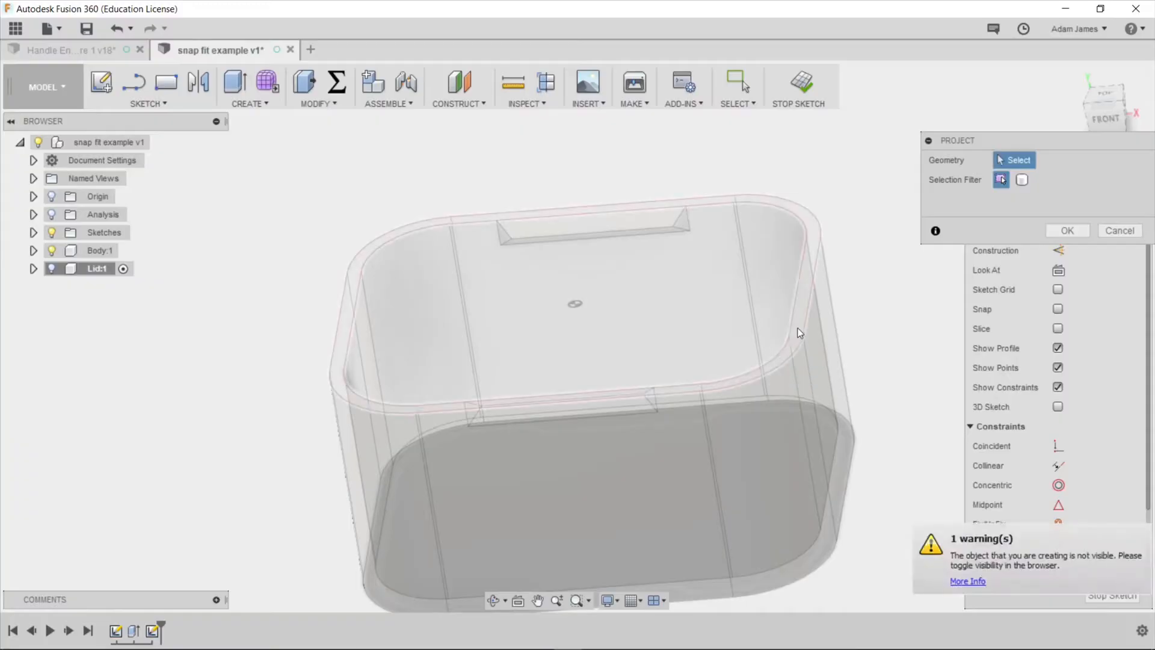
click(733, 215)
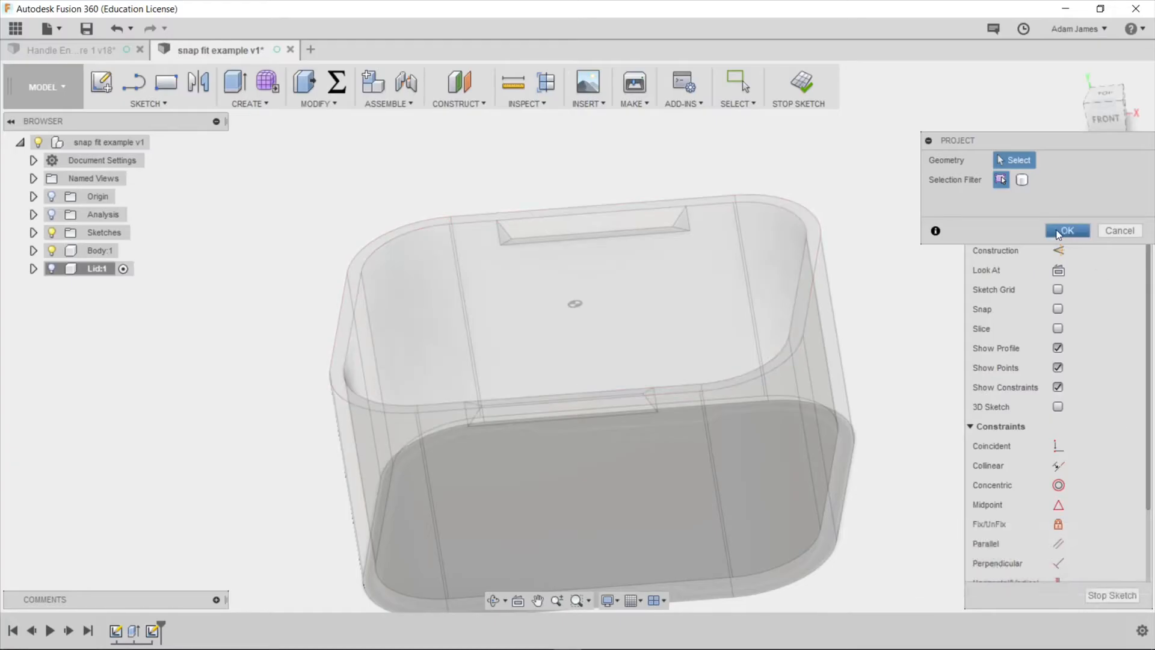
click(1067, 231)
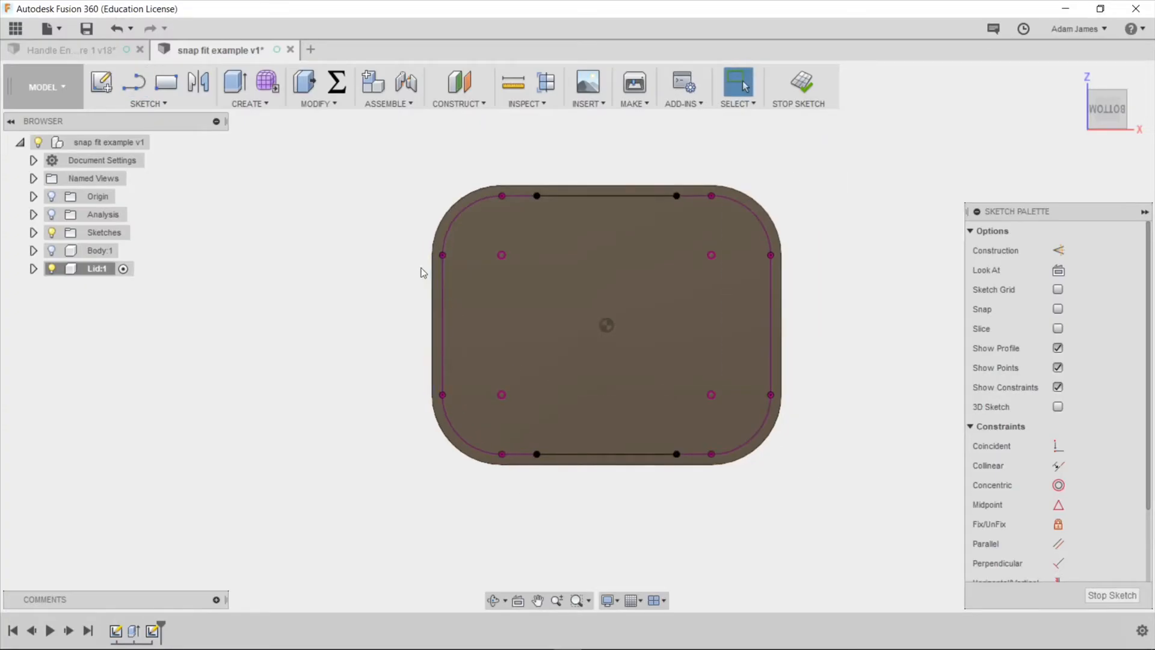
Step: Offset the projected inner outline 0.5 mm inward in the lid sketch
click(249, 86)
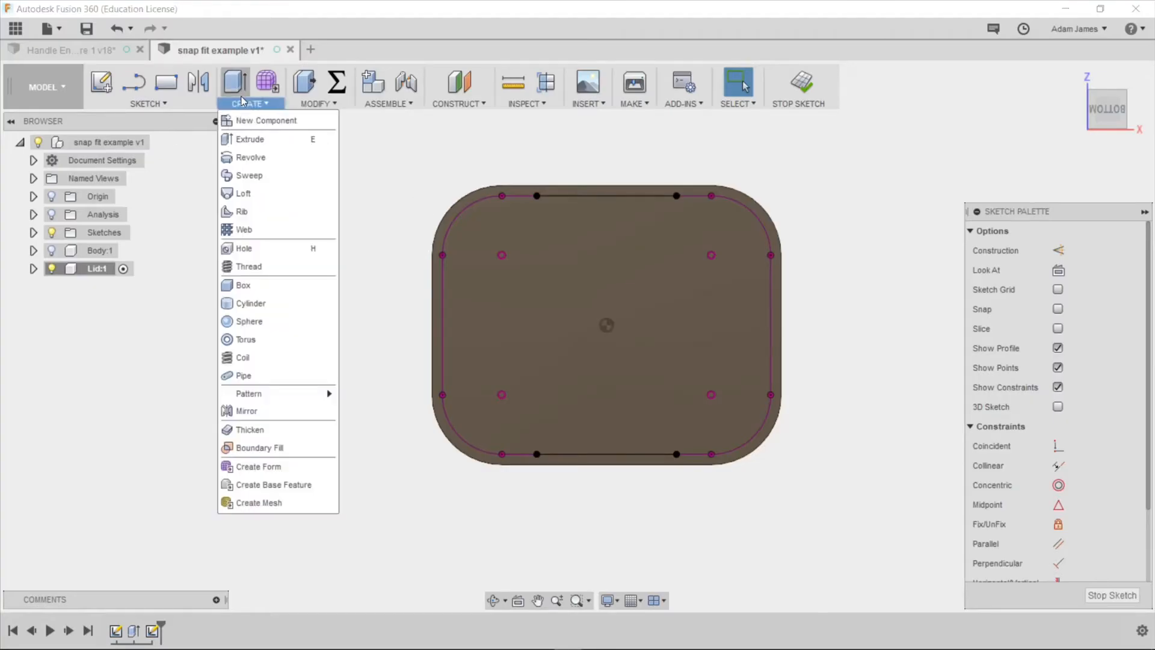
mouse_move(250, 303)
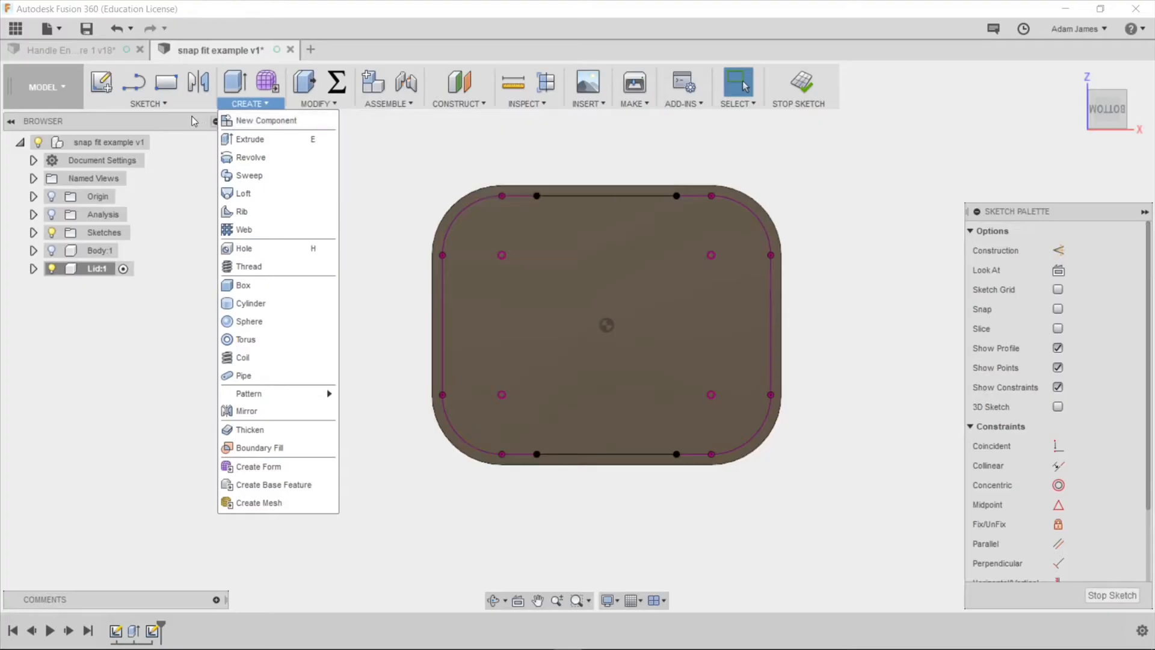
click(144, 104)
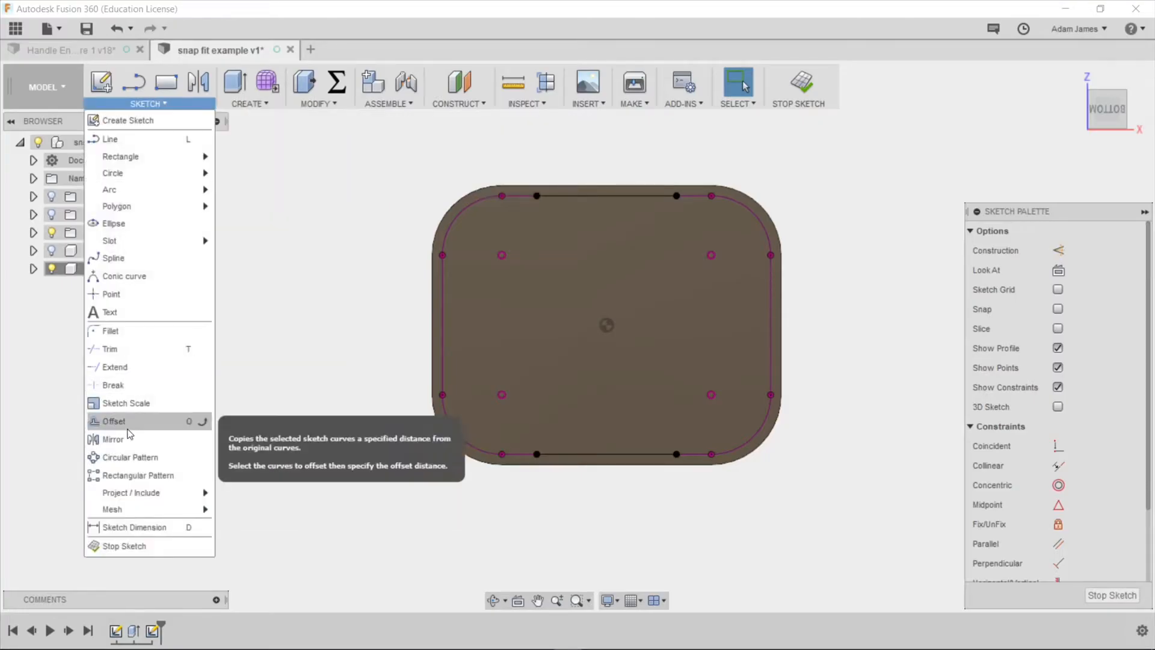
click(113, 421)
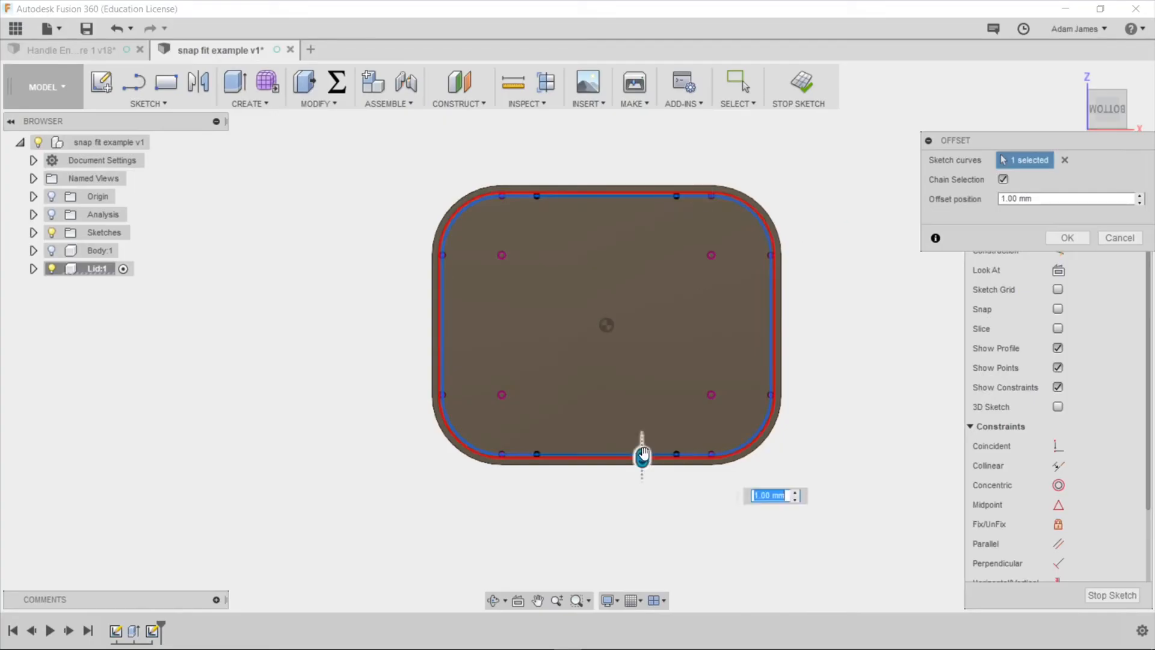
drag(642, 453, 643, 448)
text(-.5)
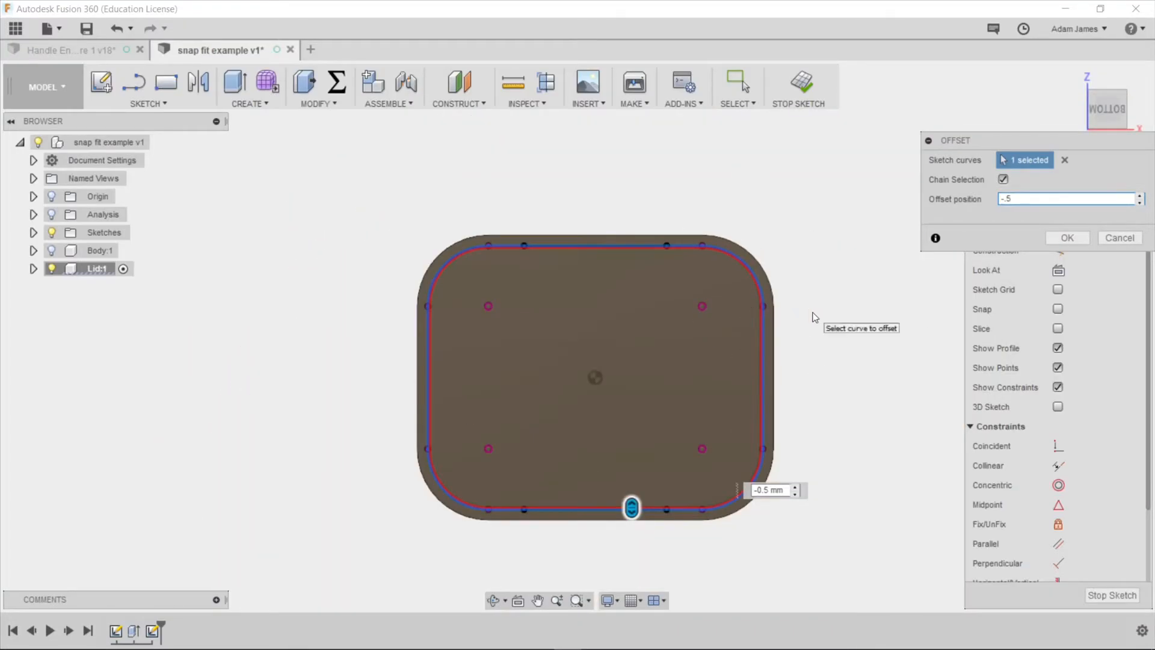
mouse_move(912, 332)
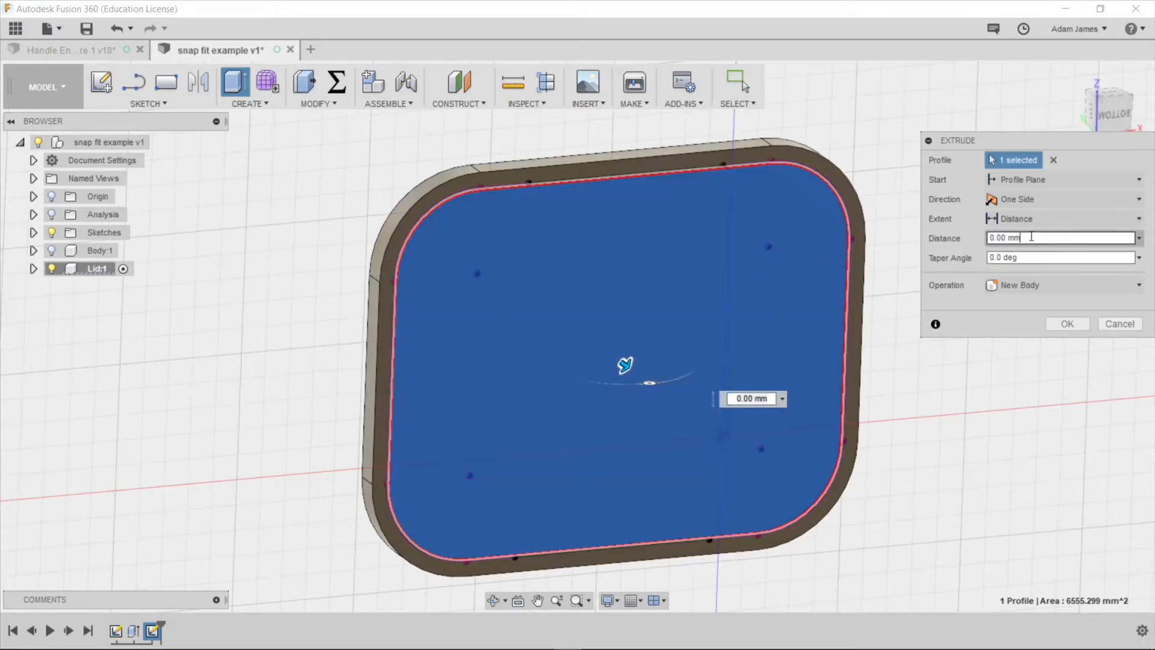
Step: Extrude the offset profile 6 mm down from the lid as a new plug body
text(6)
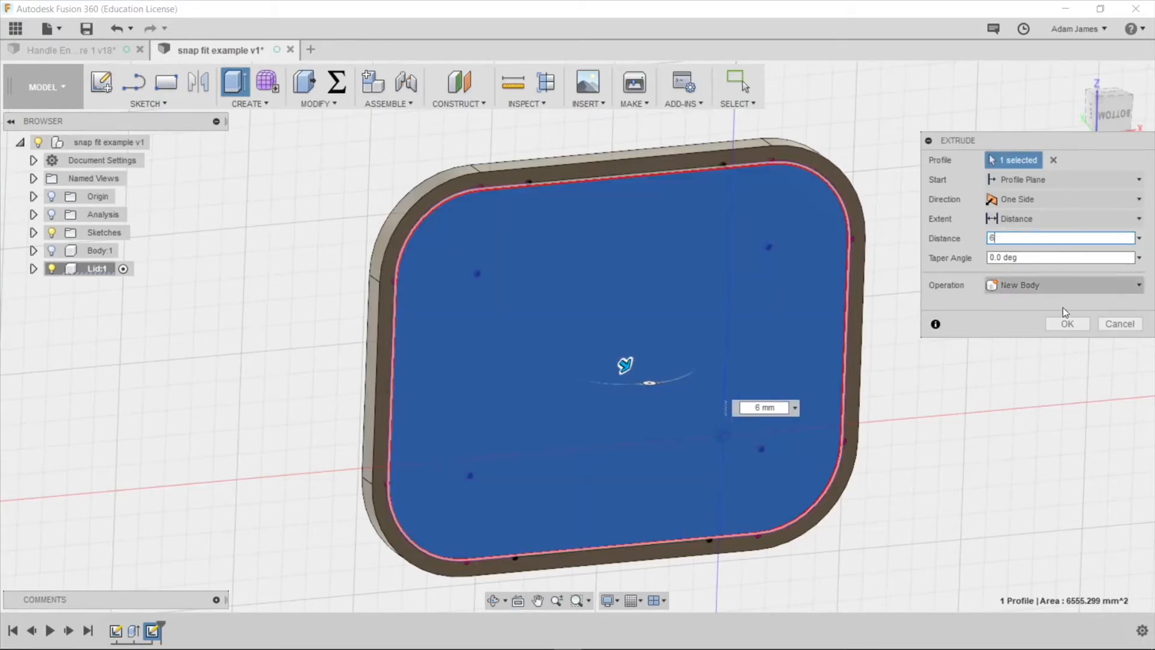
click(1068, 324)
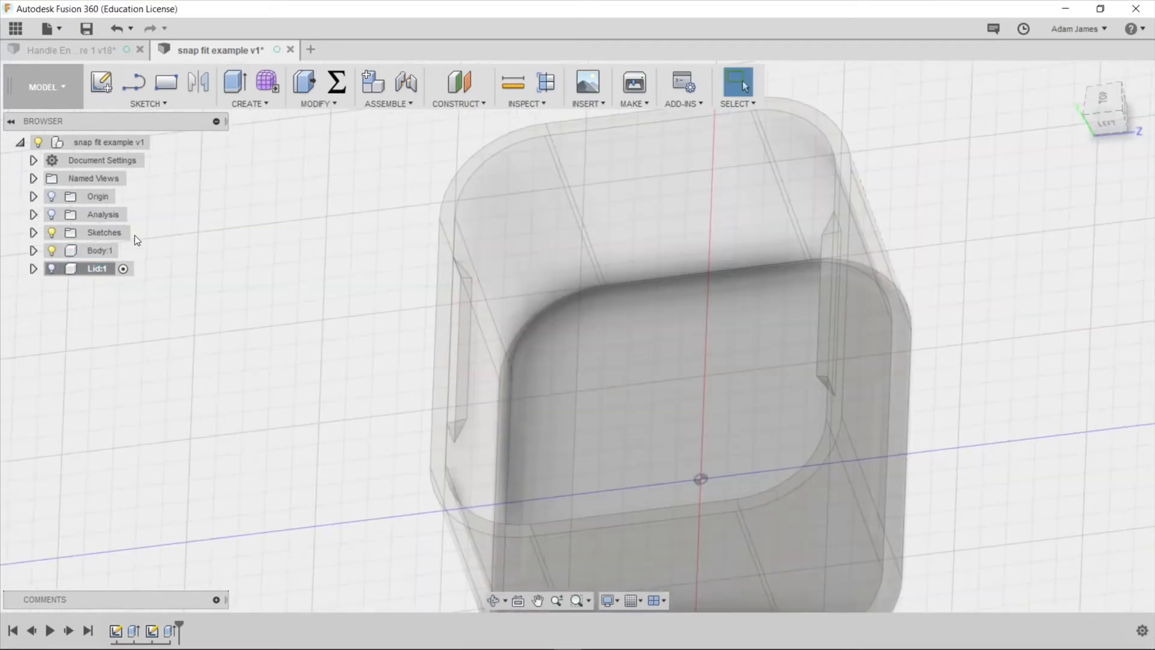
Step: Hide the lid to show the box alone and measure the groove edge at 6.00 mm
click(100, 250)
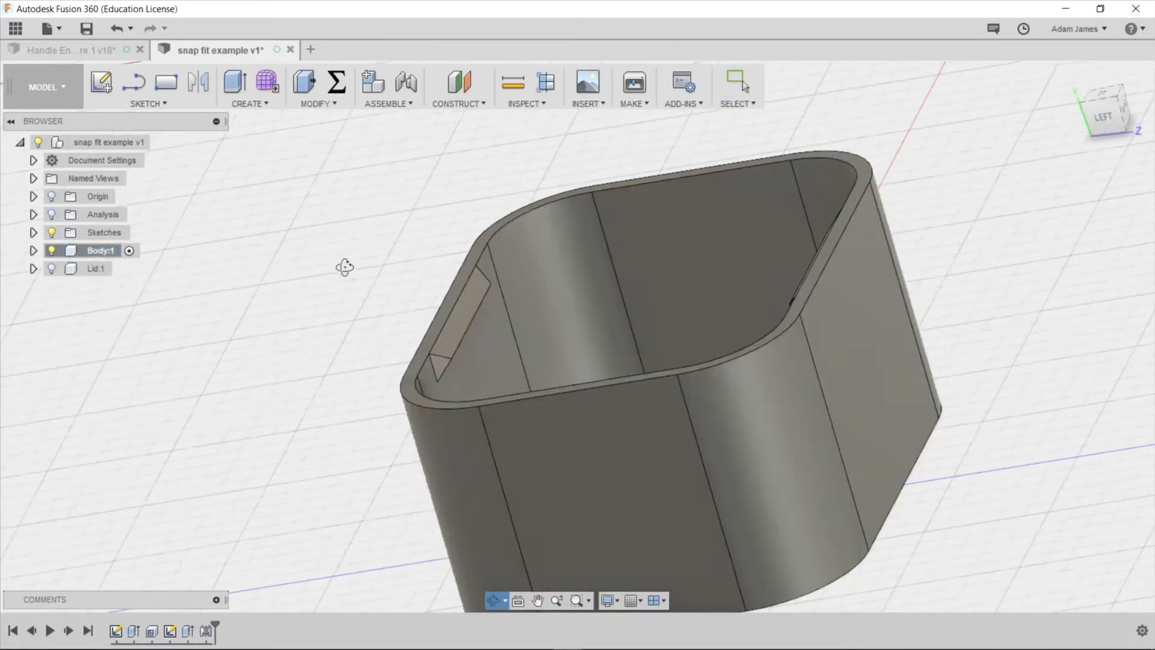
click(512, 81)
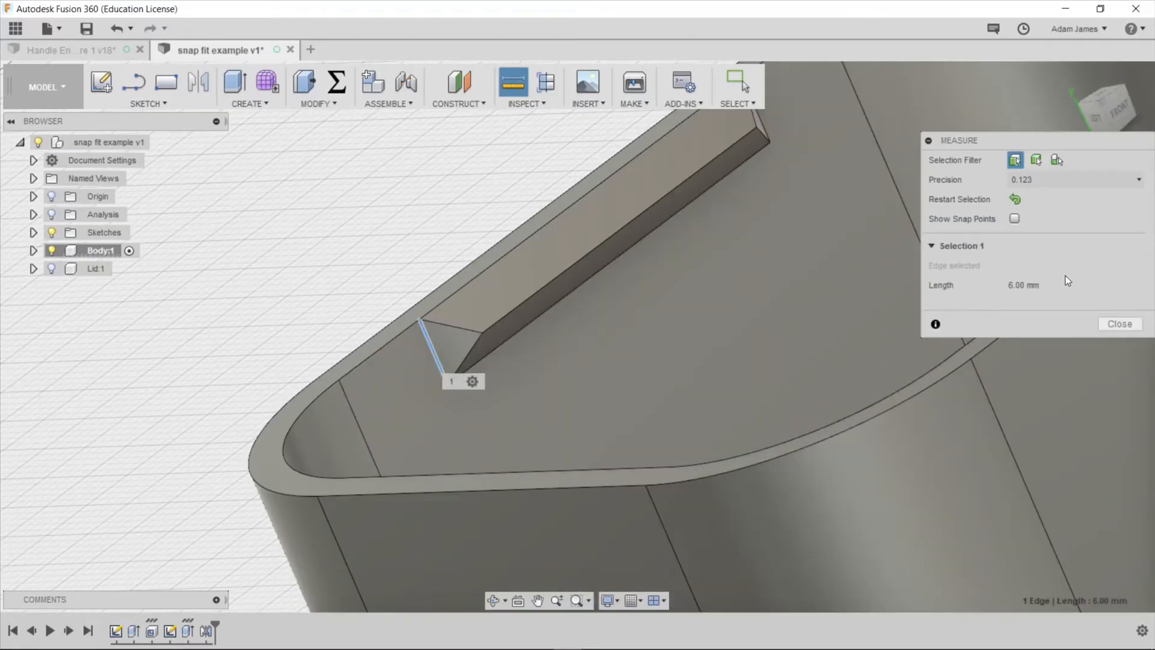
mouse_move(1015, 290)
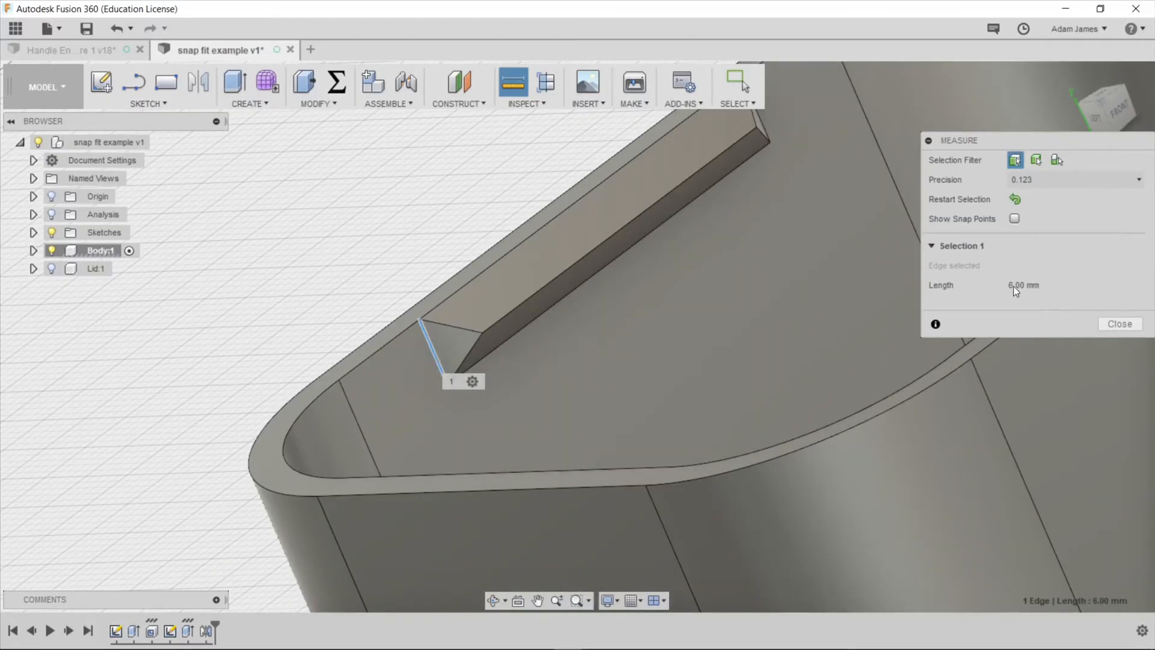
mouse_move(470, 300)
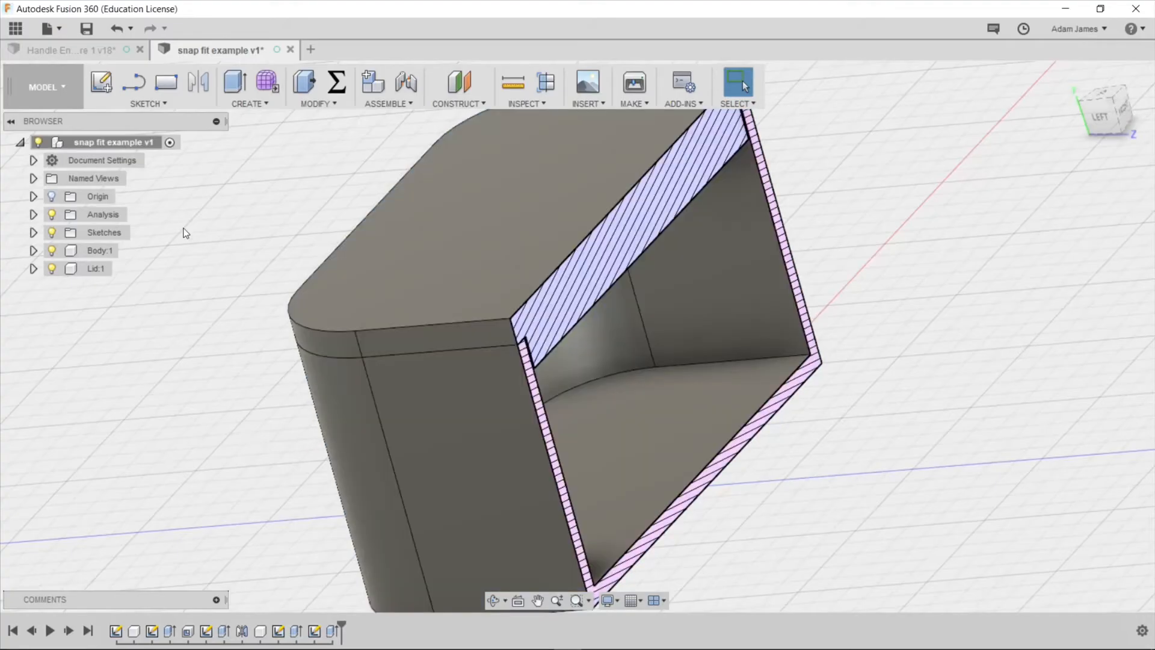
Step: Cut a second section through the assembly to reveal the lid's lip in both grooves
click(33, 214)
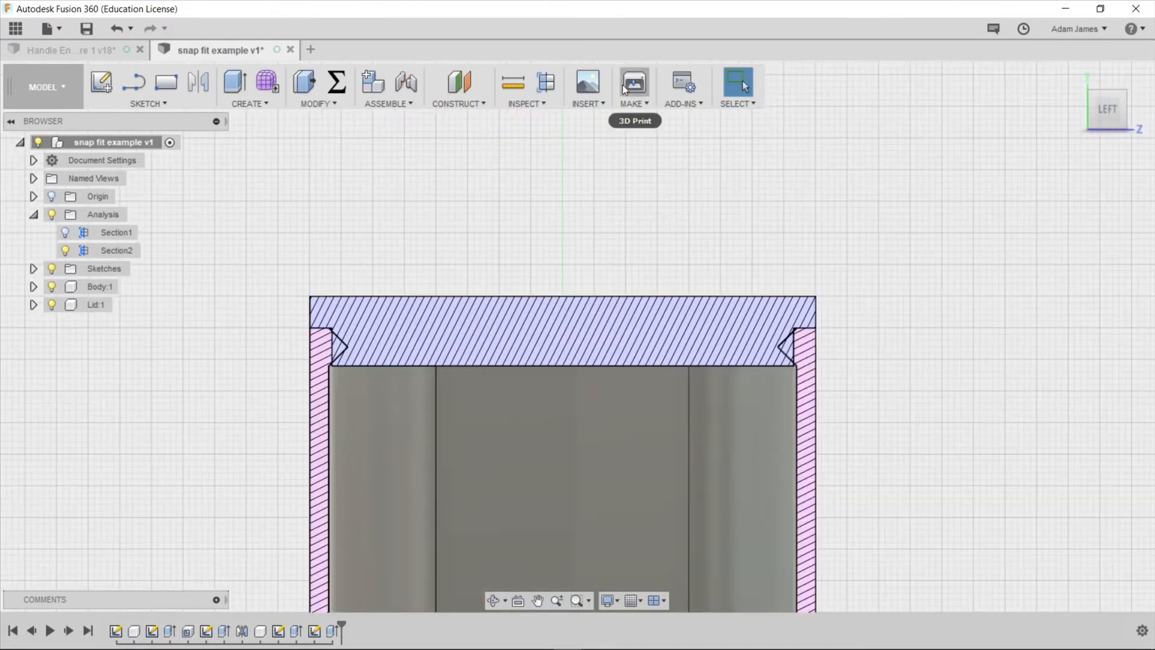
mouse_move(241, 302)
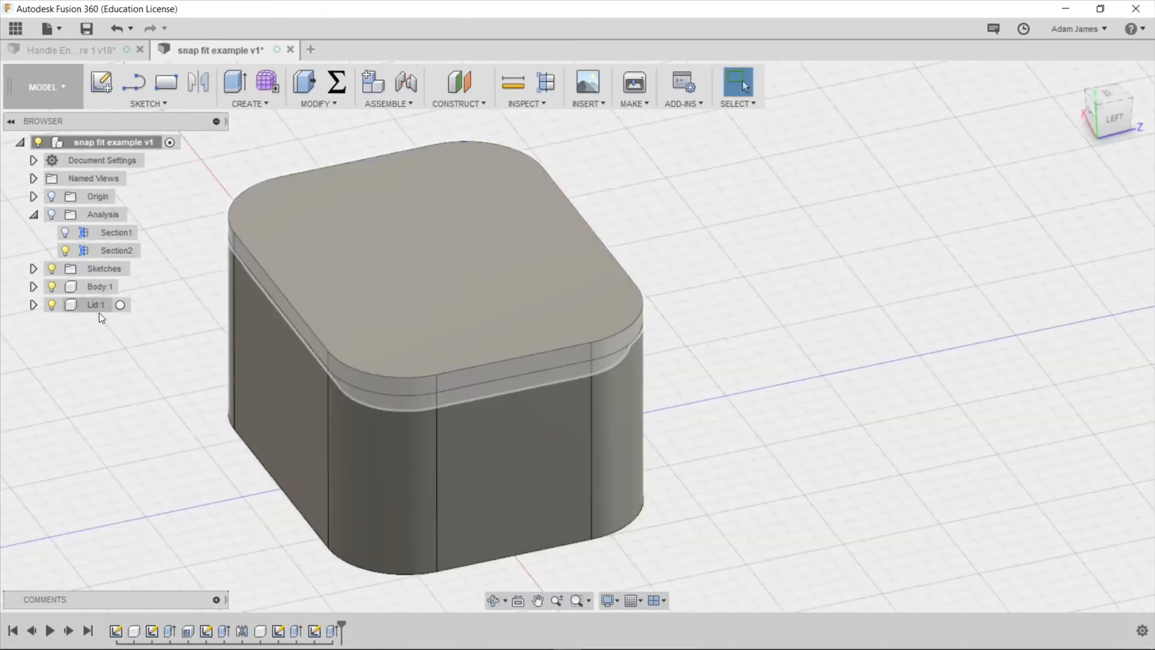
Step: Activate Lid:1, hide Body:1, and select the flat side face of the lid's lip
click(97, 305)
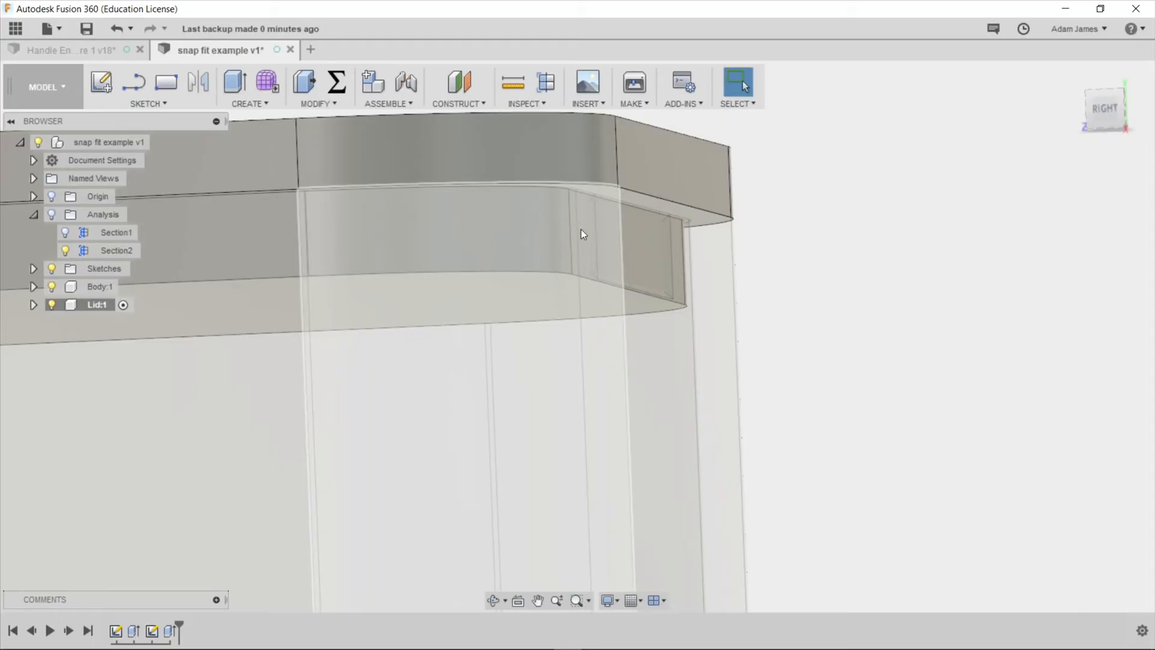
mouse_move(575, 259)
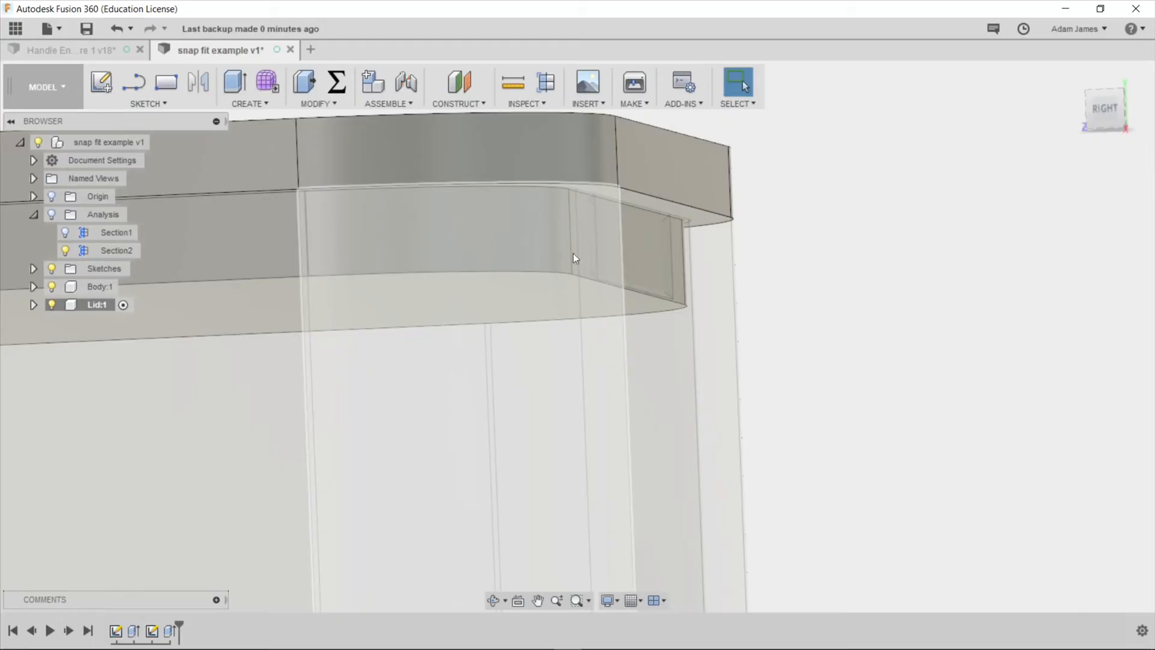
mouse_move(589, 177)
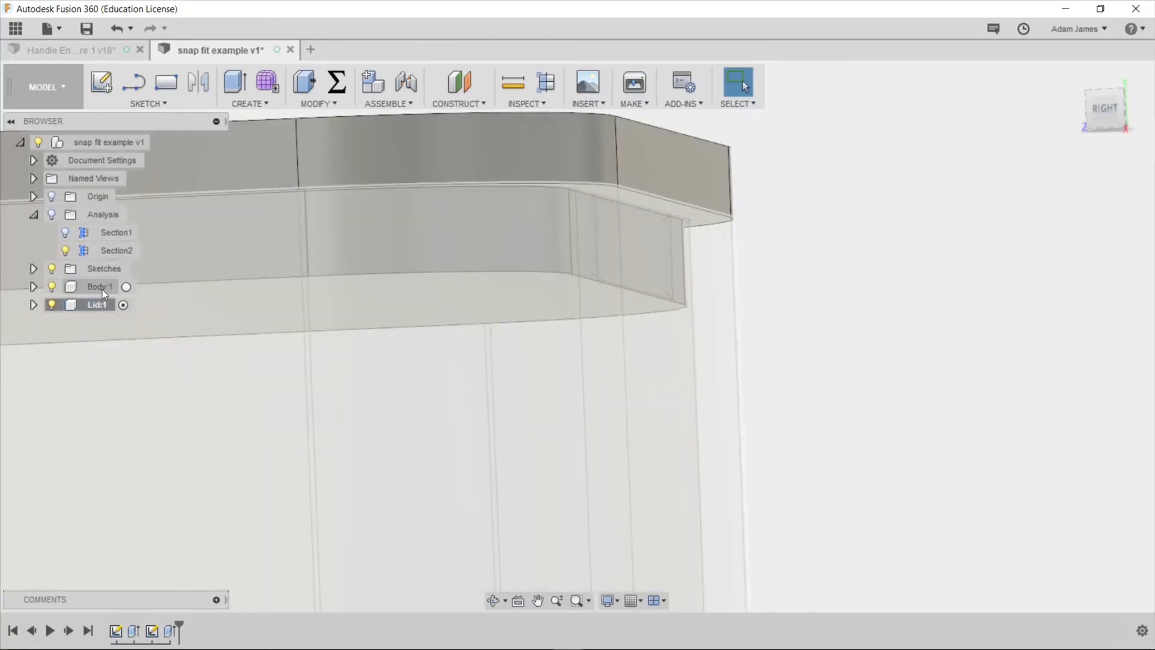
click(51, 286)
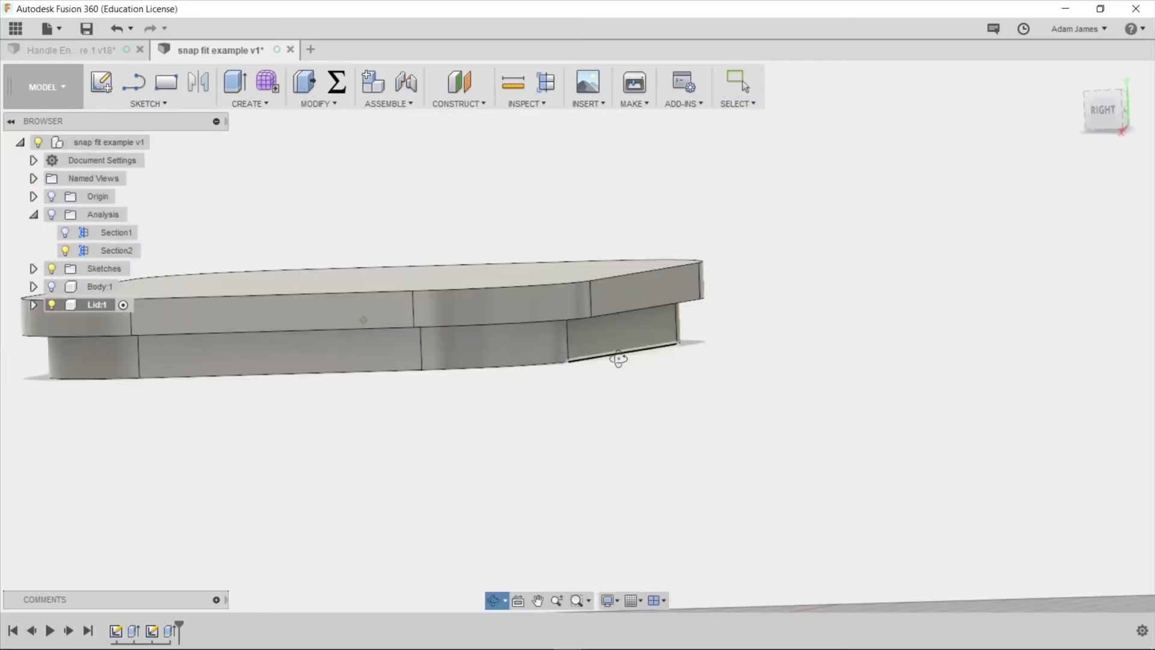
drag(617, 358, 604, 386)
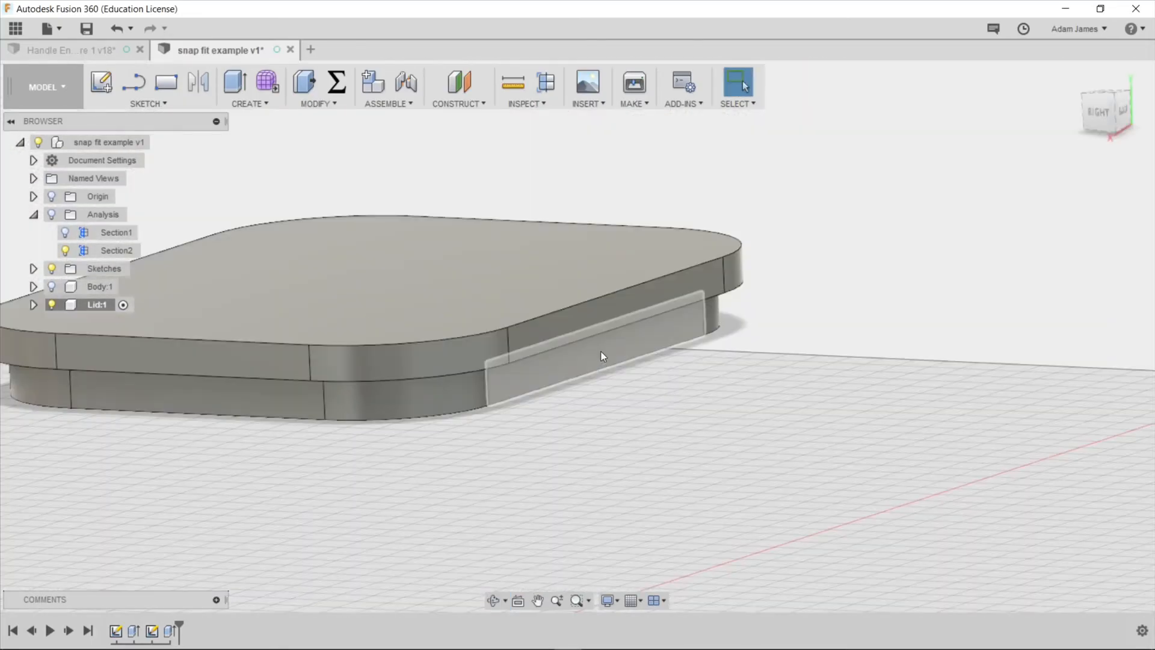
click(582, 339)
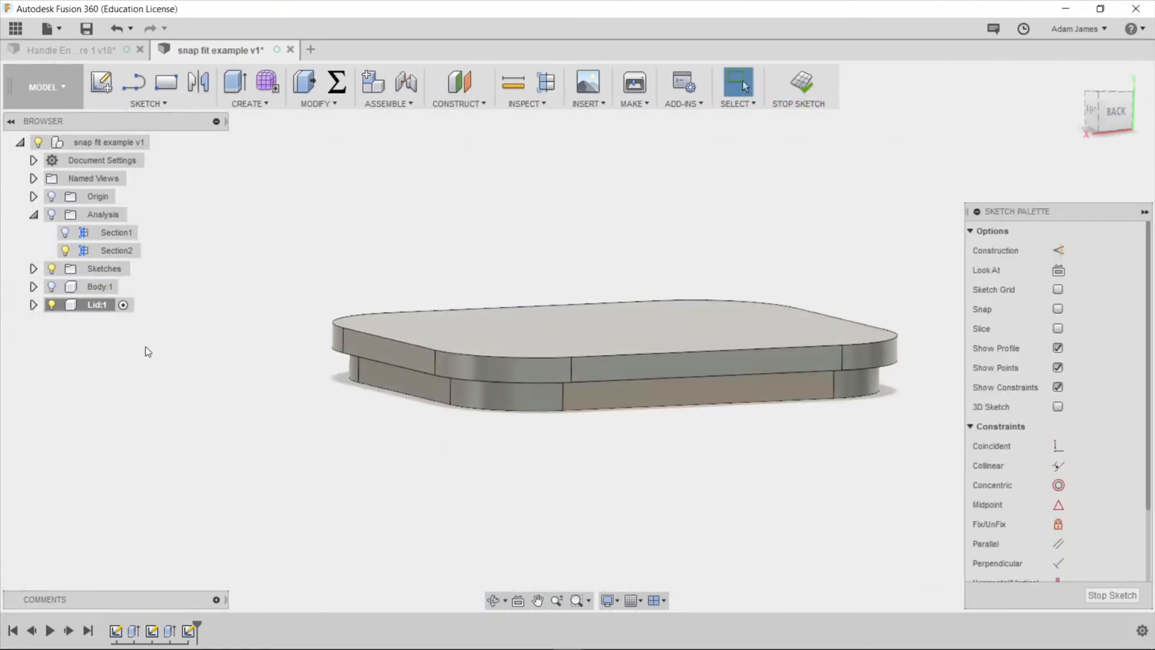
Step: Draw the rectangular groove outline on the lip face and finish the sketch
click(52, 286)
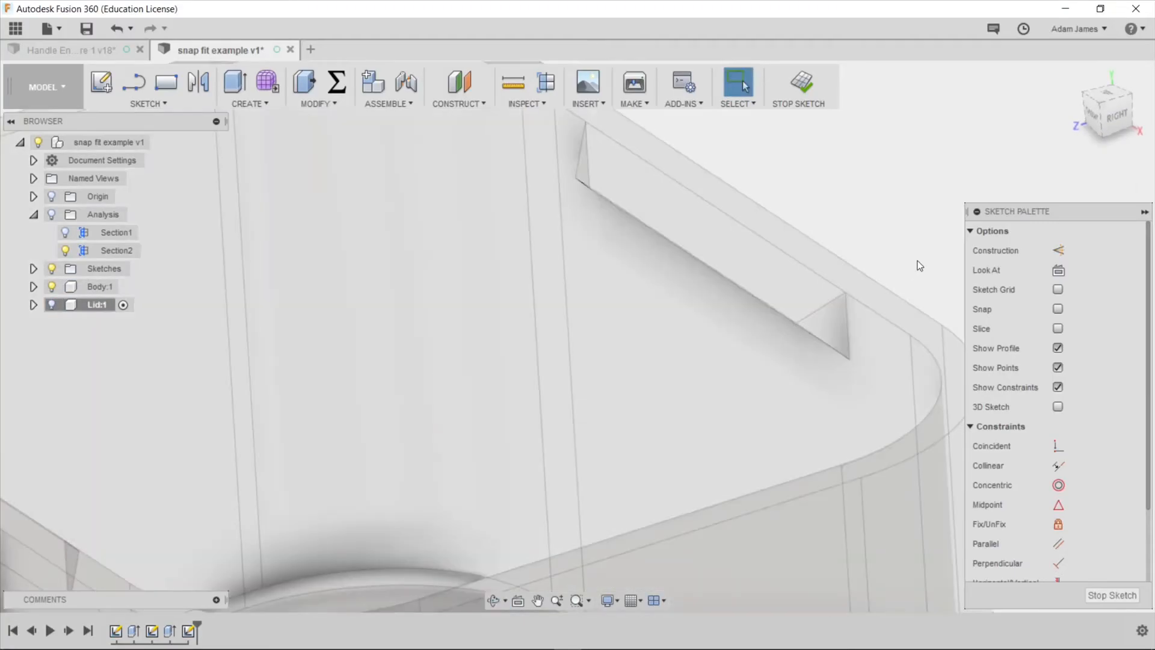
click(738, 81)
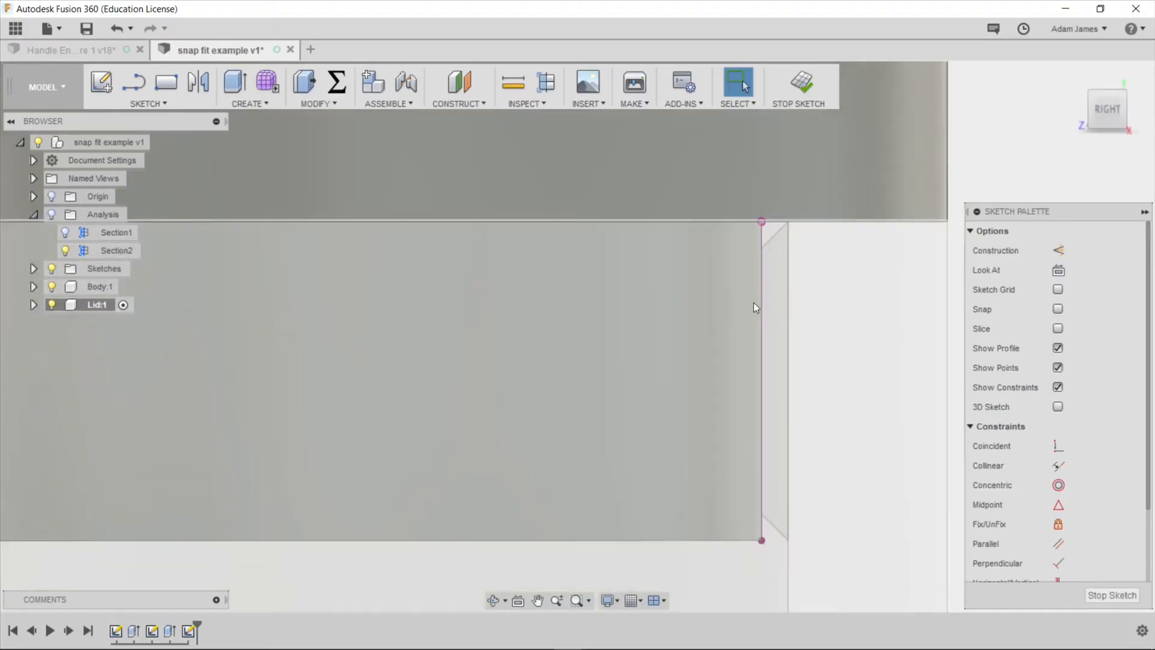
mouse_move(788, 232)
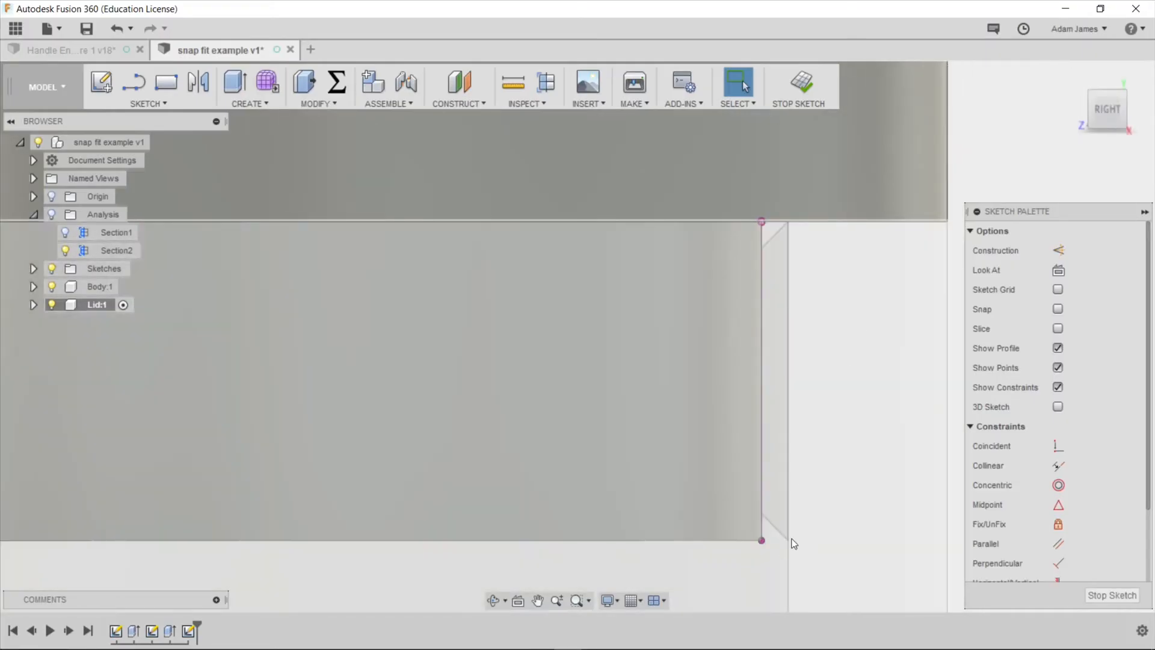
click(763, 368)
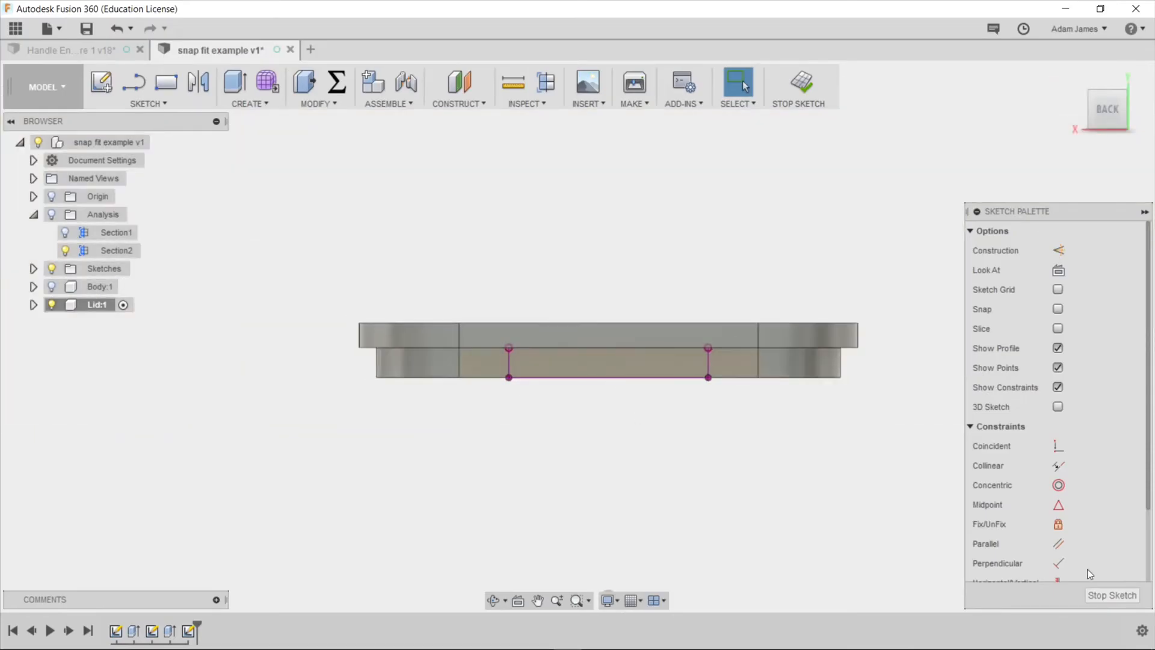
click(607, 361)
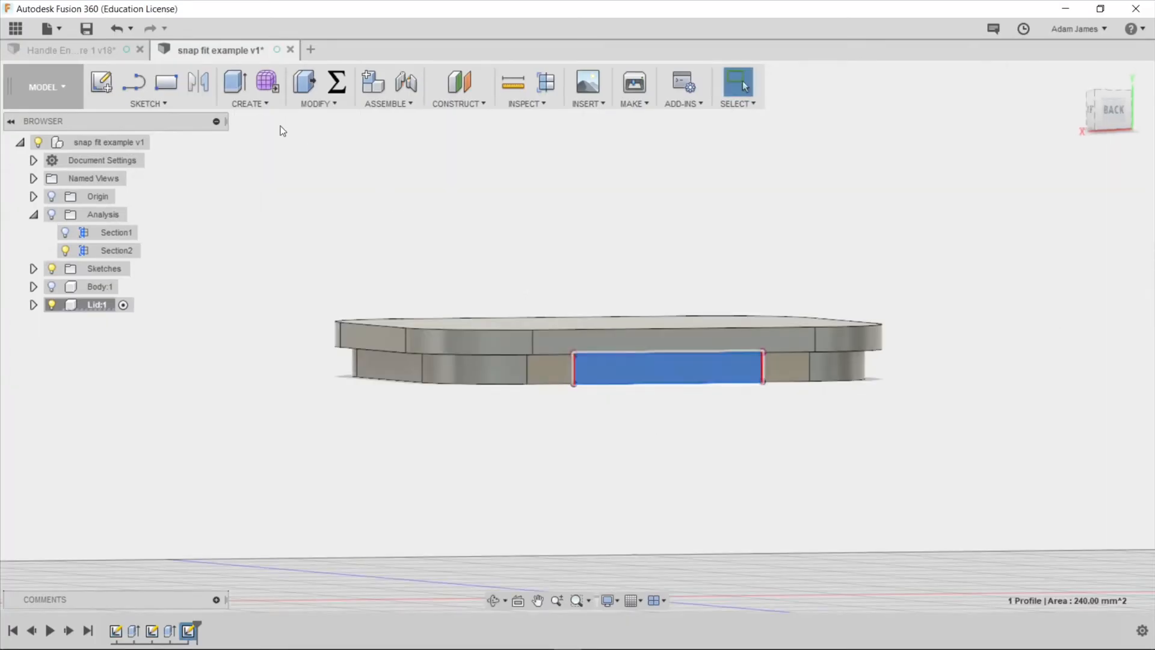
Step: Extrude-cut the profile -10 mm with a -45° taper angle into the lid's lip
click(235, 82)
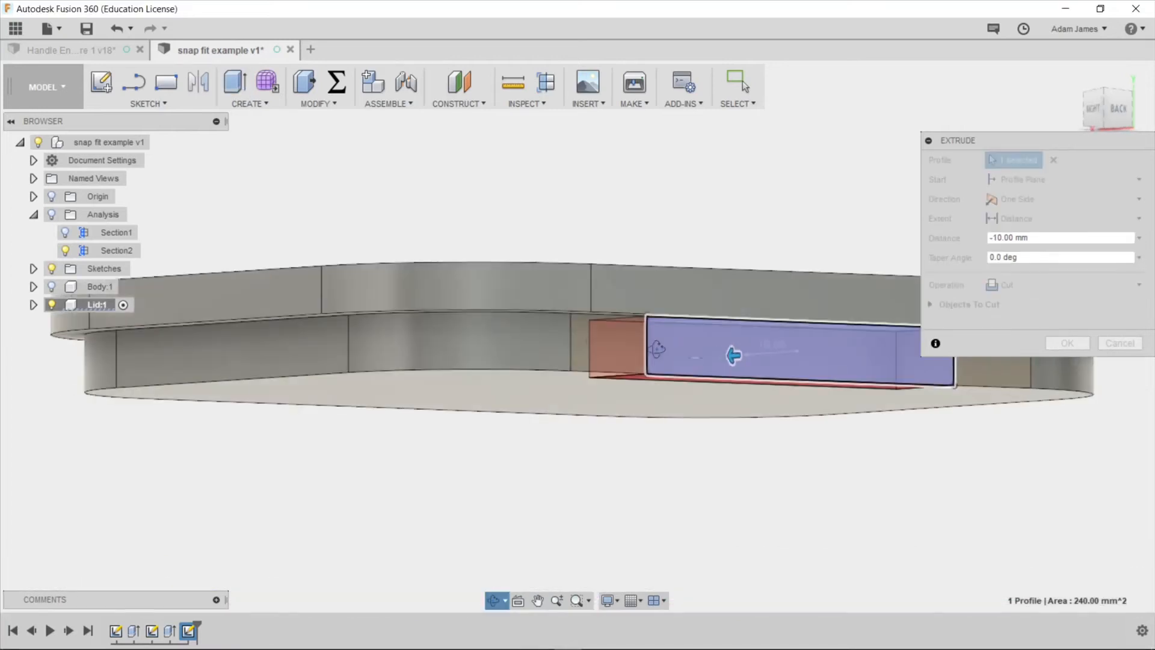
click(1057, 237)
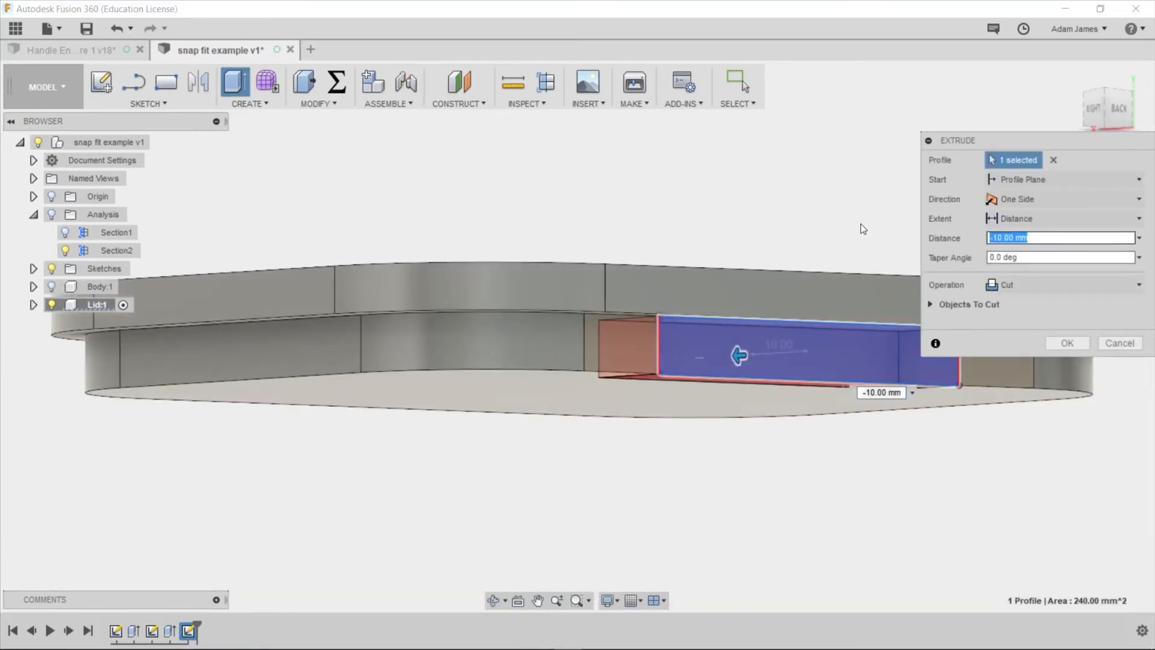
click(1059, 257)
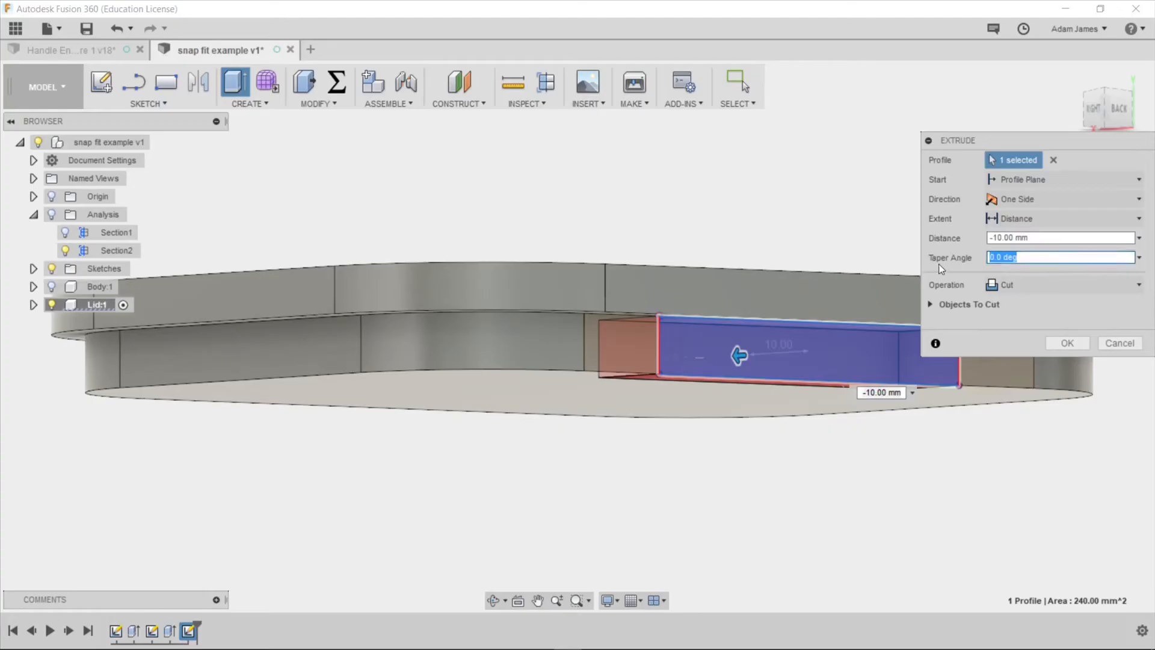
text(-45)
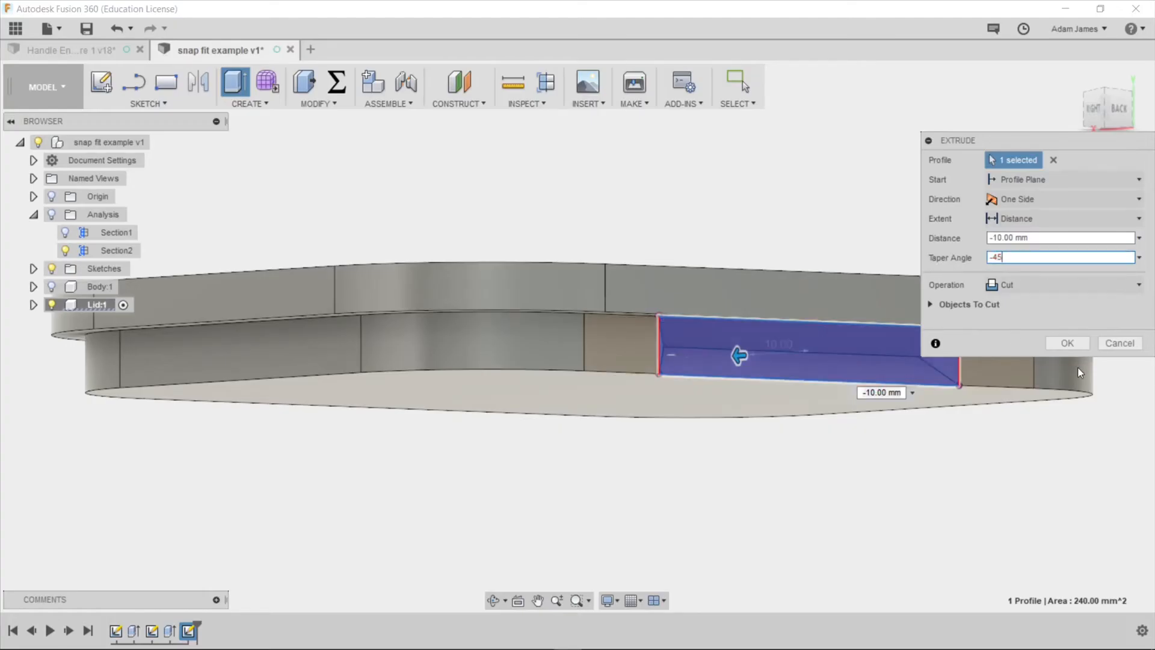
click(1066, 343)
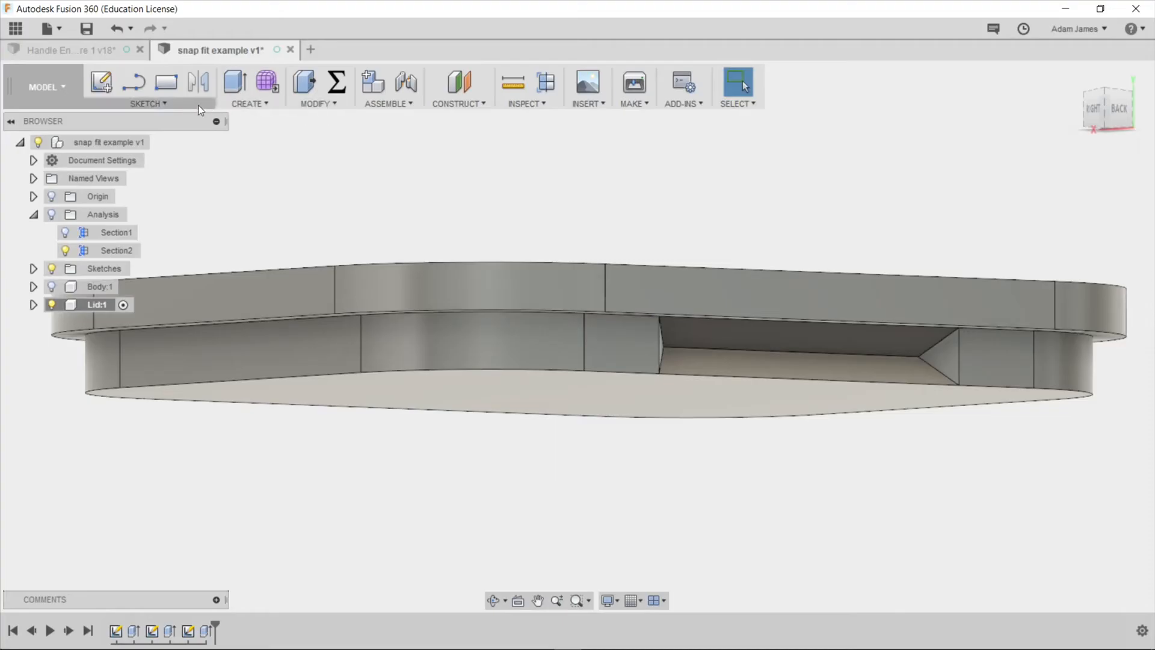
click(317, 86)
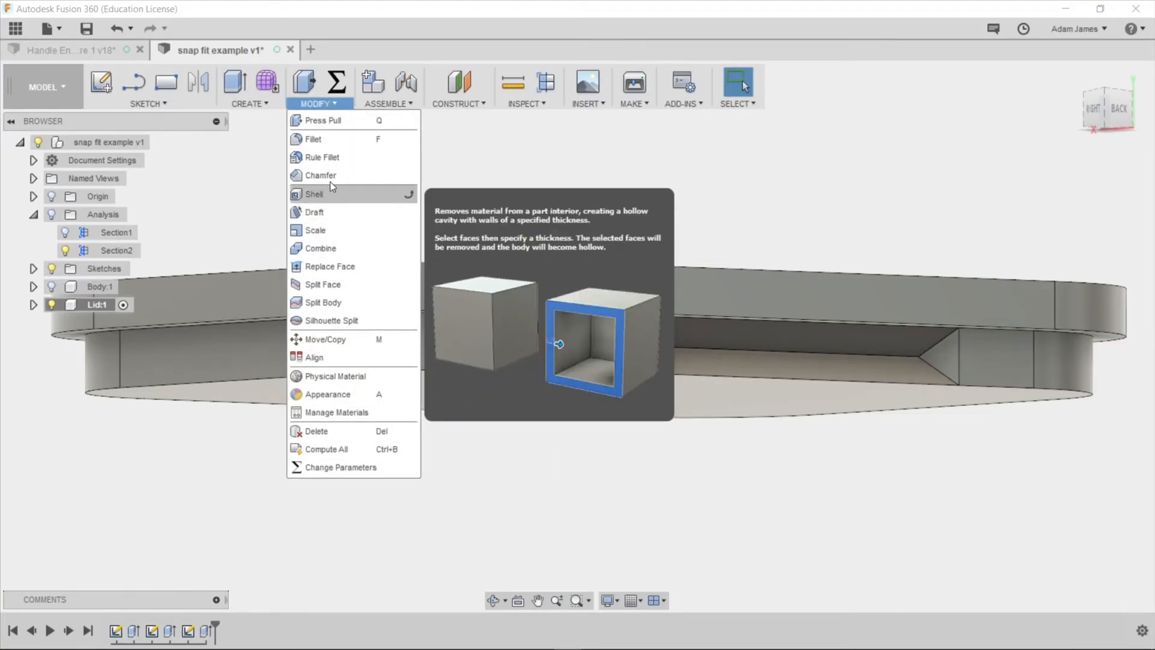
Step: Pick from the Modify menu while selecting the groove sketch and cut for copying
click(320, 176)
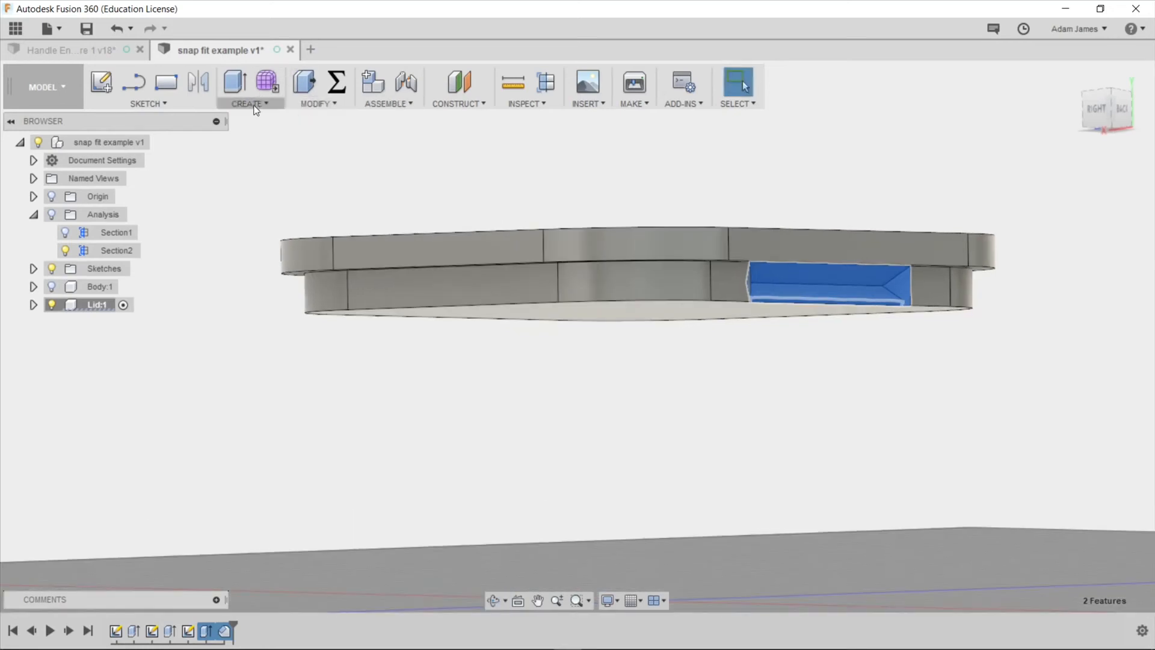
mouse_move(260, 413)
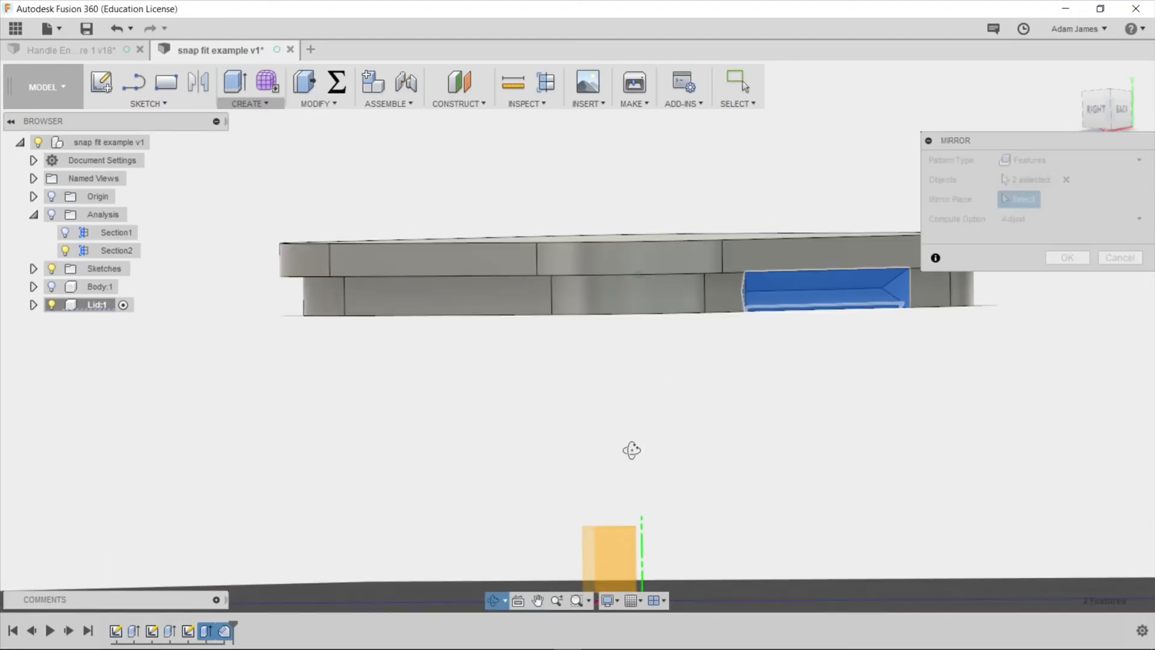
Step: Mirror the two groove features across the central origin plane and check from below
drag(632, 450, 628, 466)
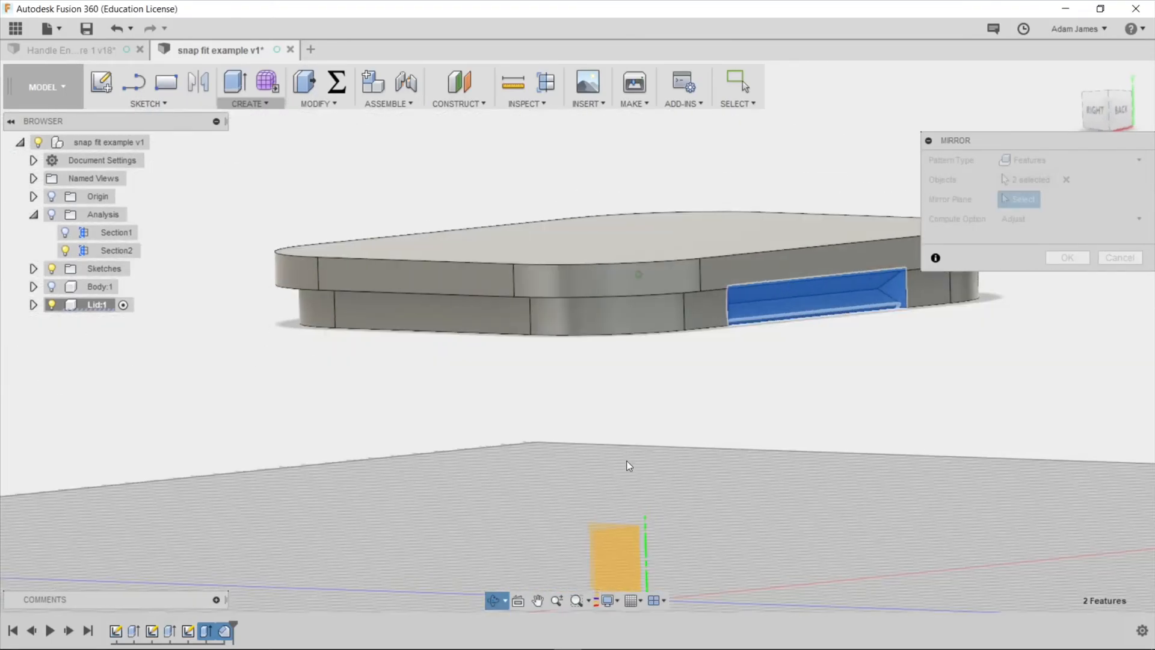
click(618, 552)
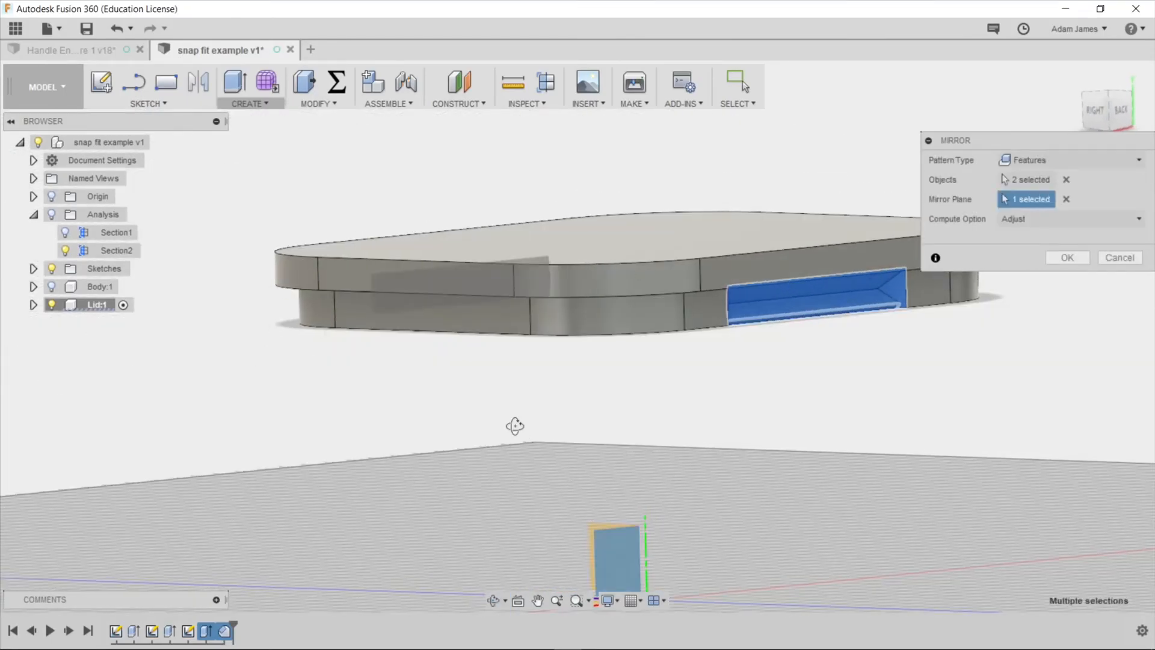
drag(517, 424, 600, 408)
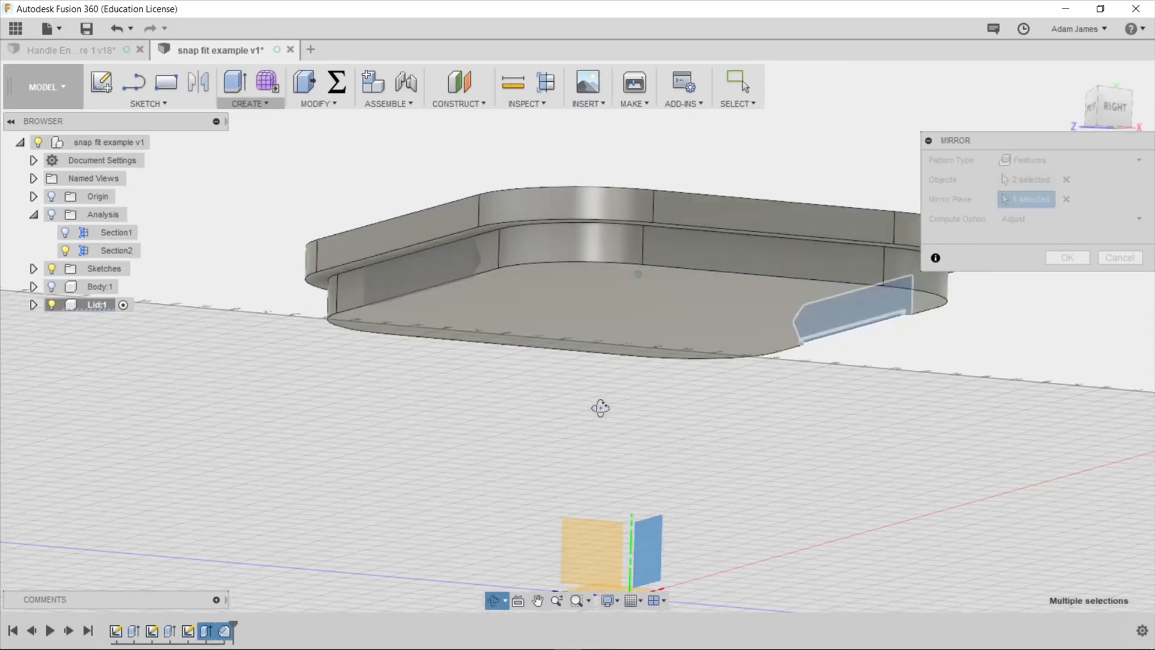
drag(601, 408, 514, 406)
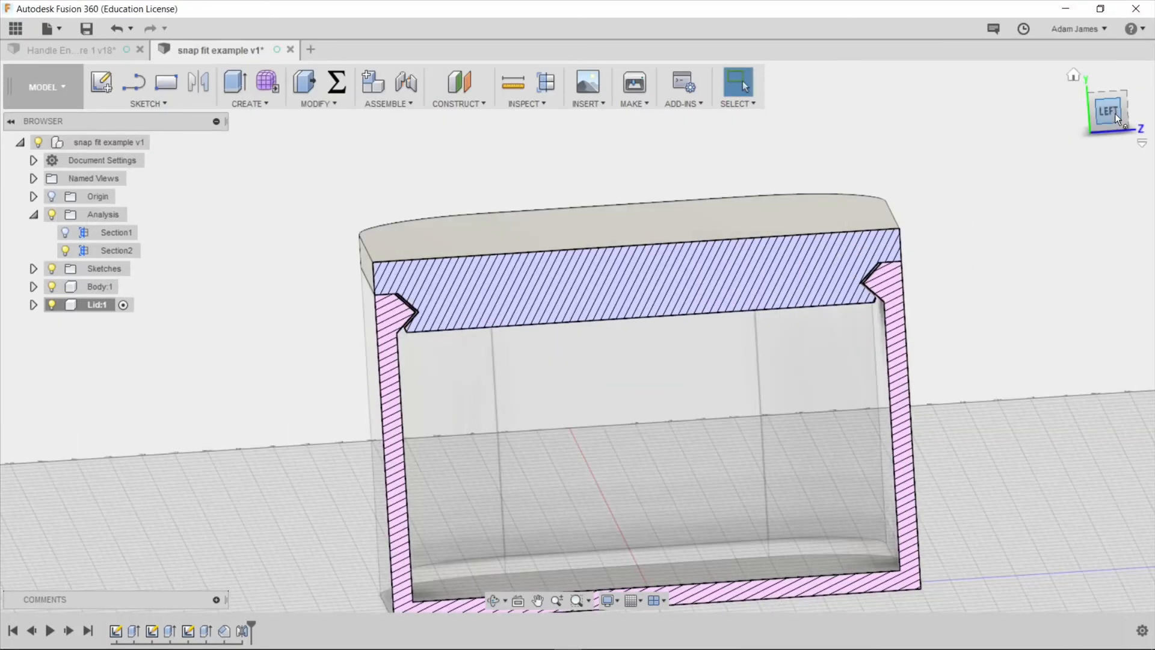
Step: View the section from the LEFT and hide Body:1 to isolate the lid
click(1107, 112)
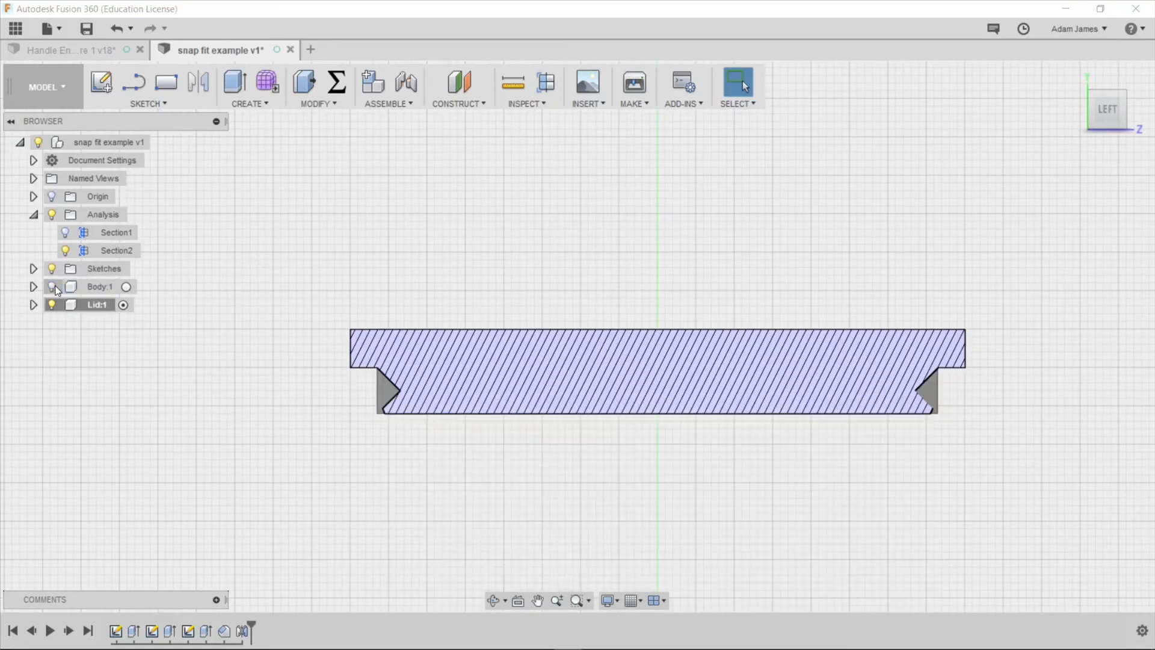
click(52, 215)
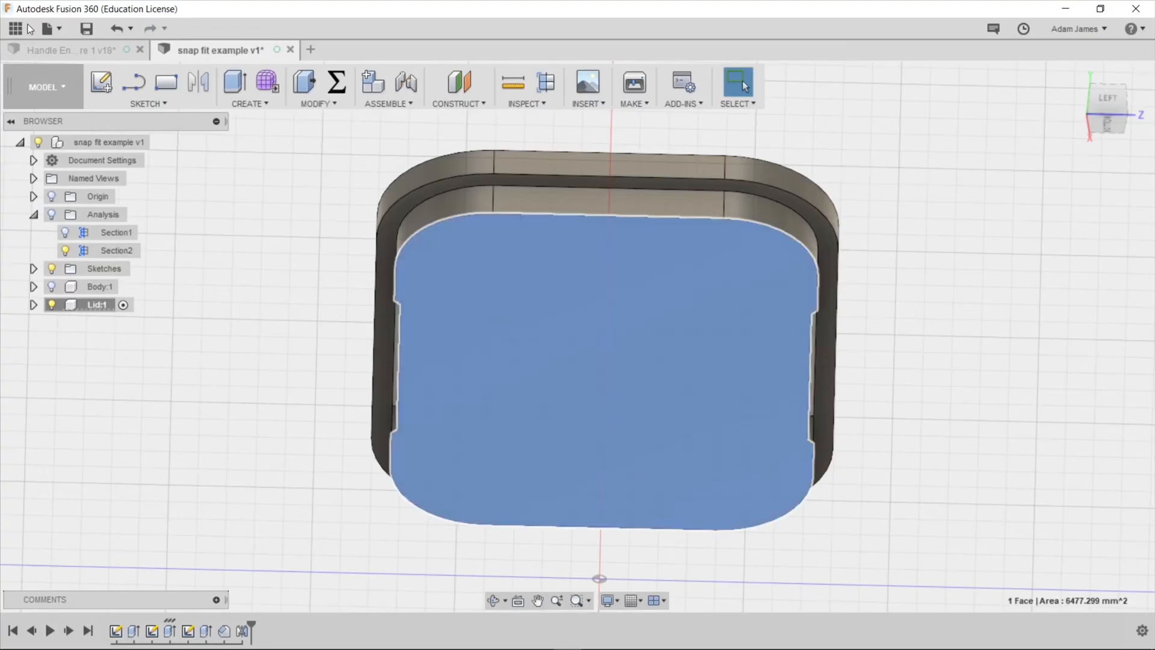
Step: Shell the lid from its bottom face with 2 mm inside thickness
click(317, 87)
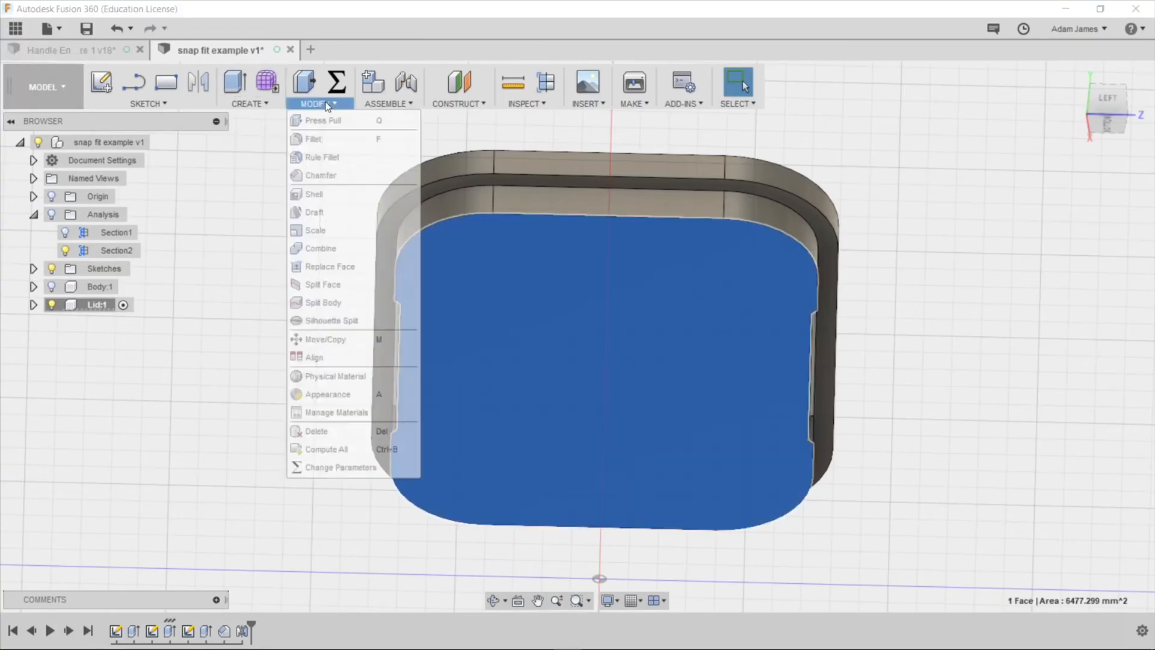
click(314, 194)
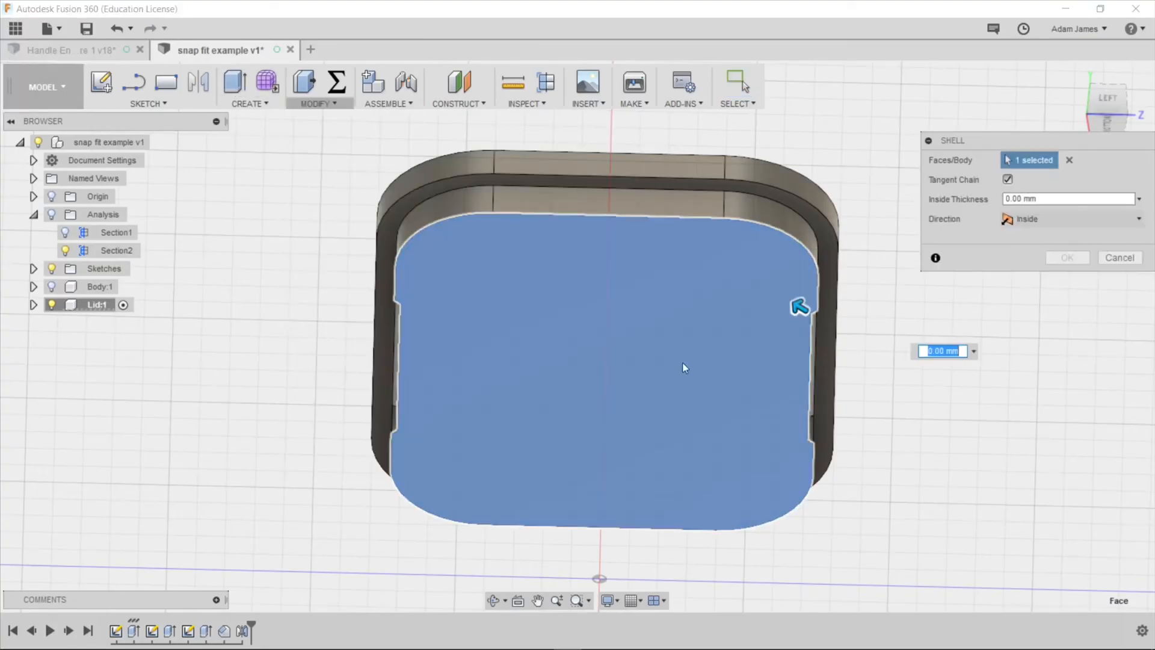
text(2)
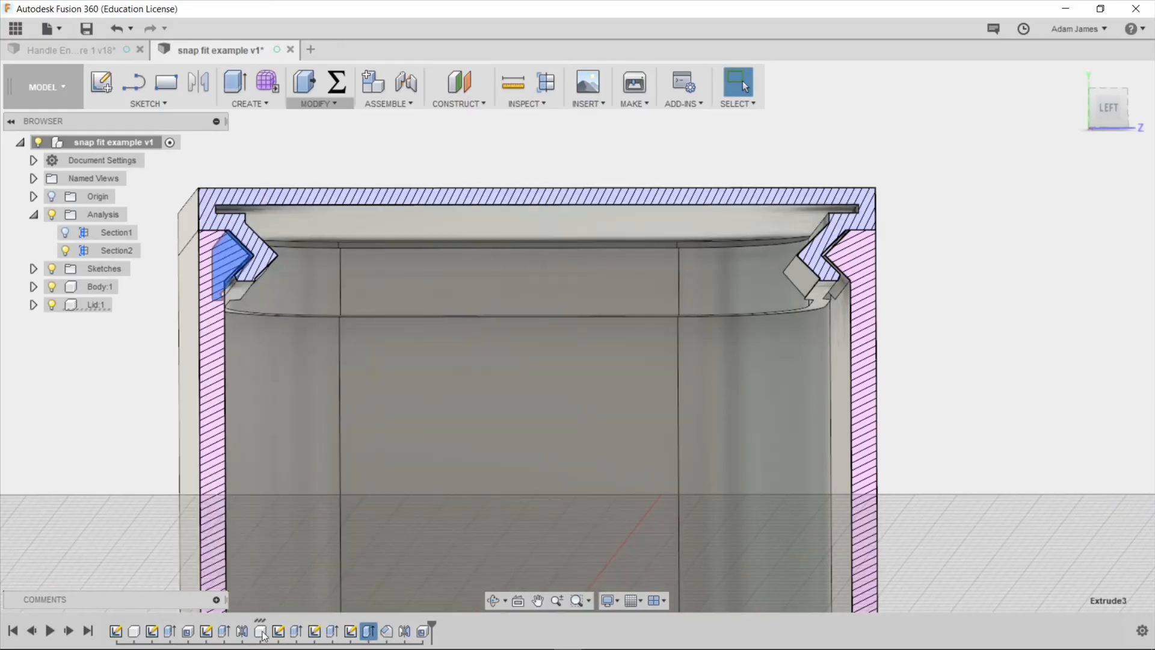
Step: Edit the lid's base extrusion distance from 5 mm to 4 mm
click(168, 632)
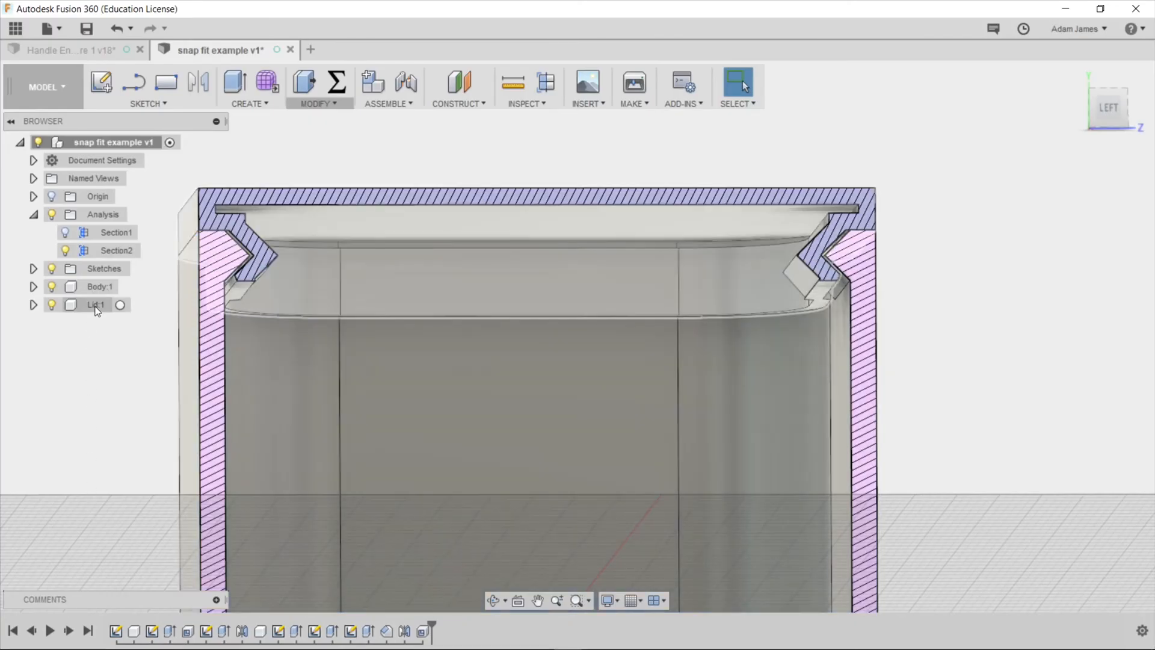
click(96, 304)
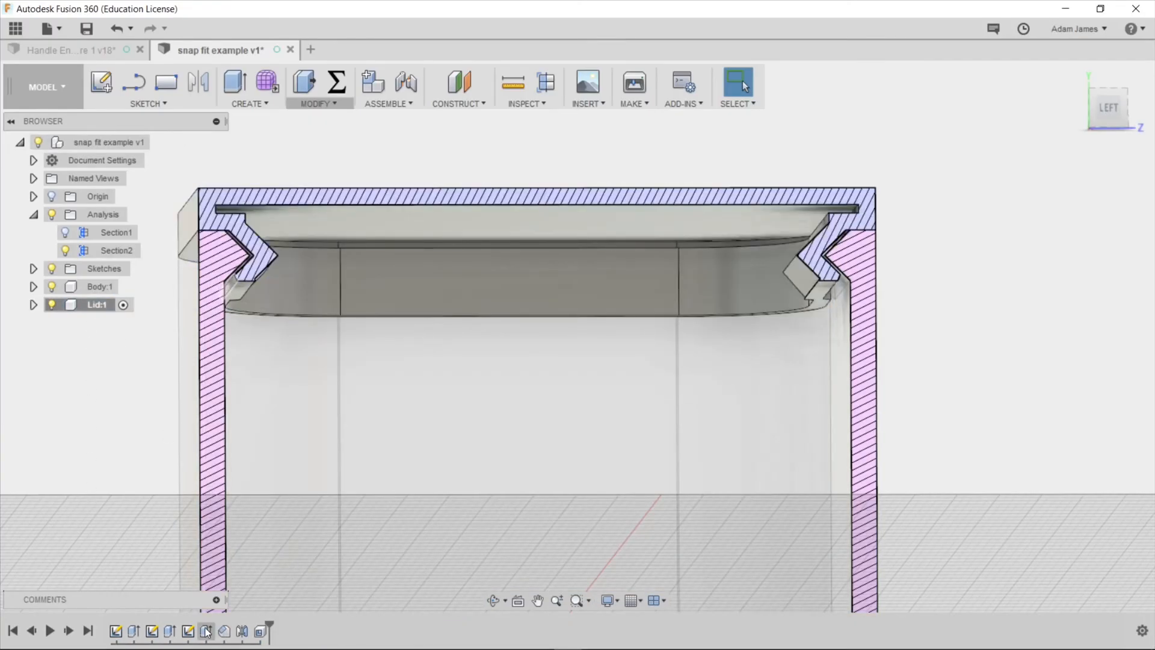
click(133, 632)
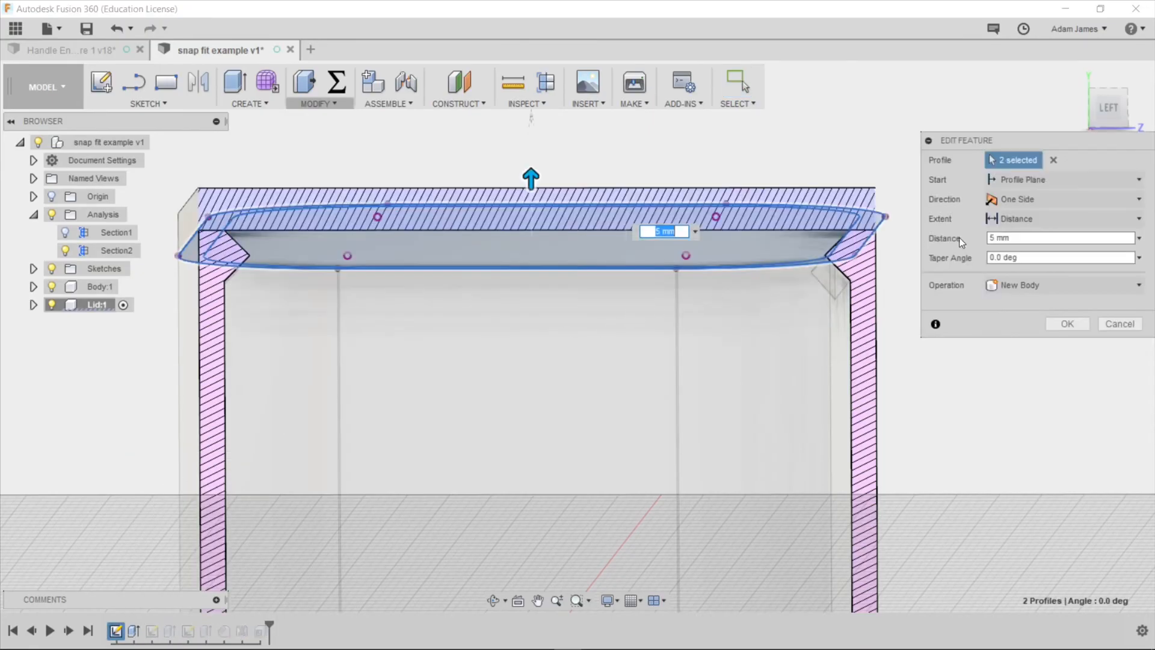
text(4)
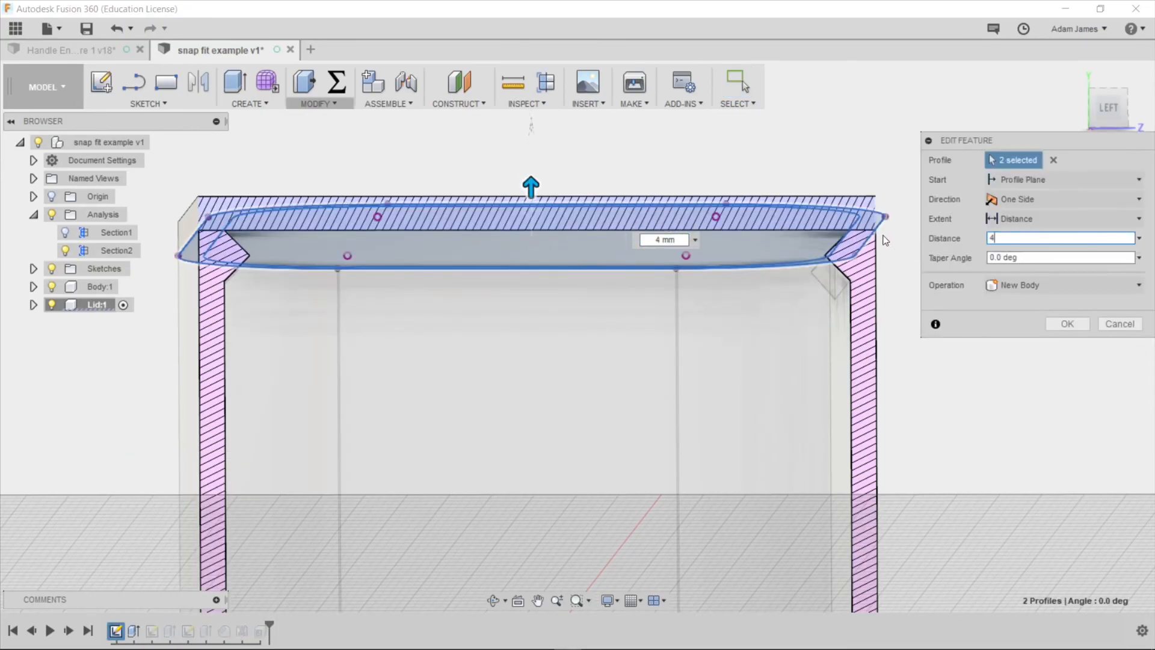
click(1067, 324)
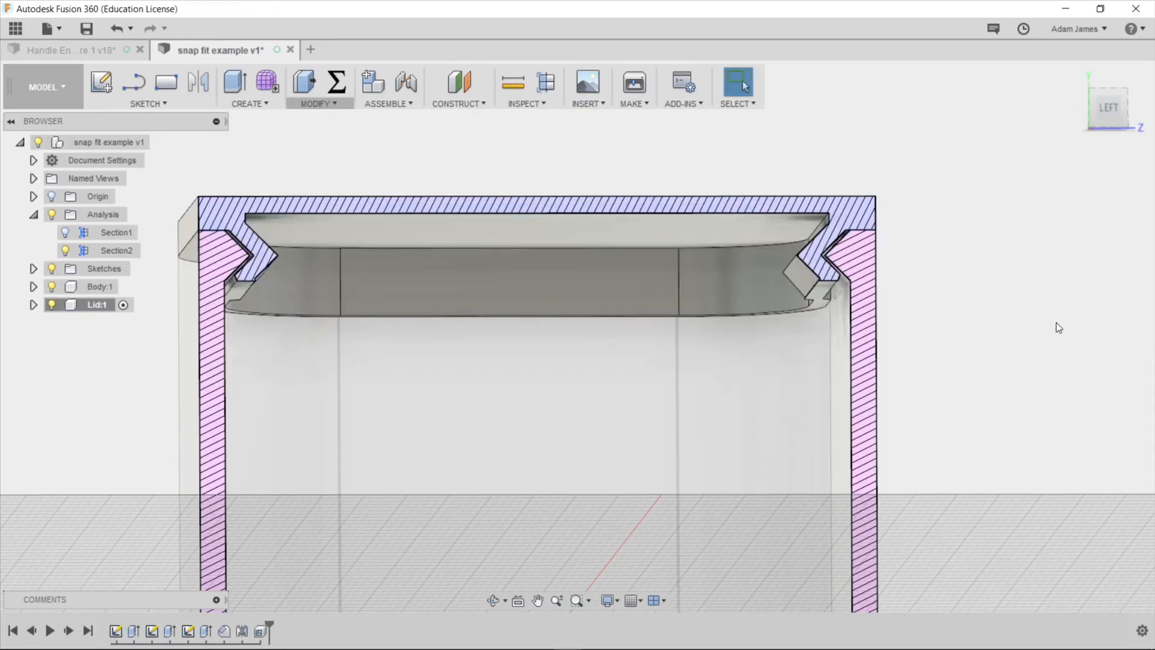